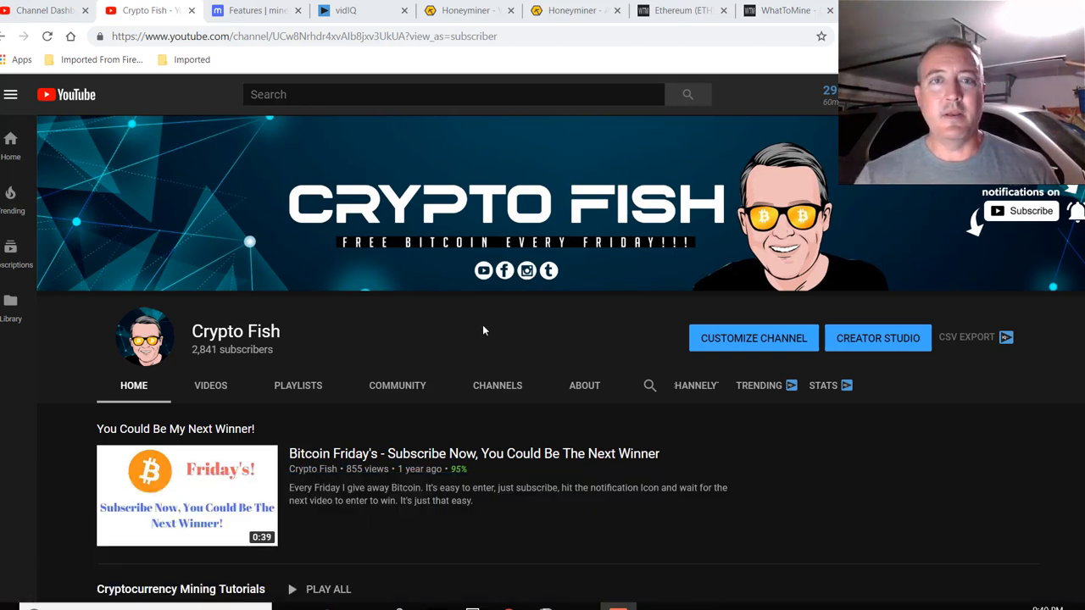
pyautogui.moveTo(468, 10)
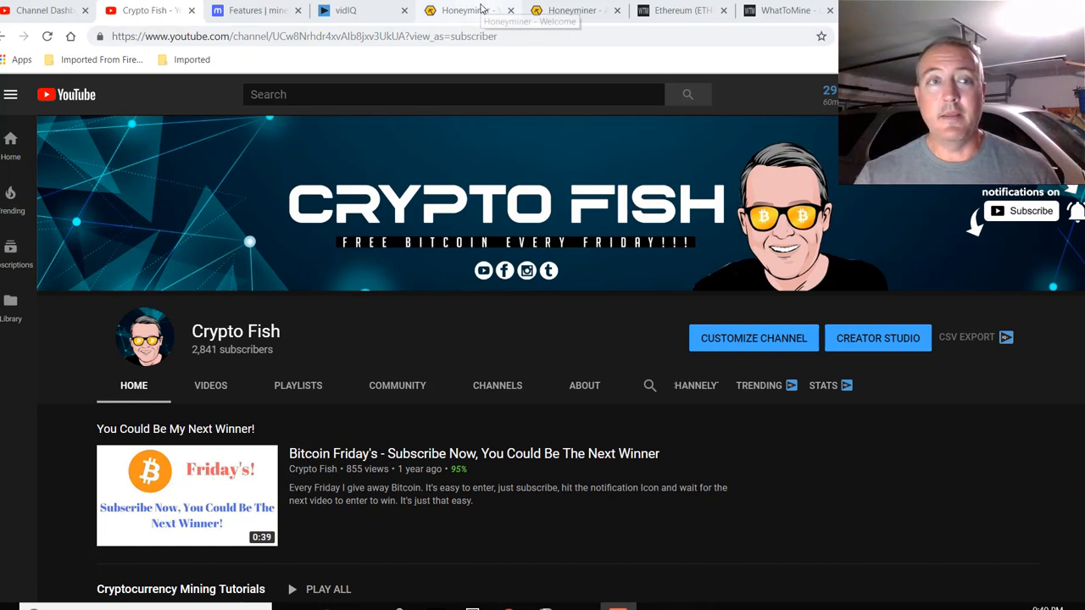
# - Switch from the Crypto Fish YouTube page to the honeyminer.com tab
pyautogui.click(464, 10)
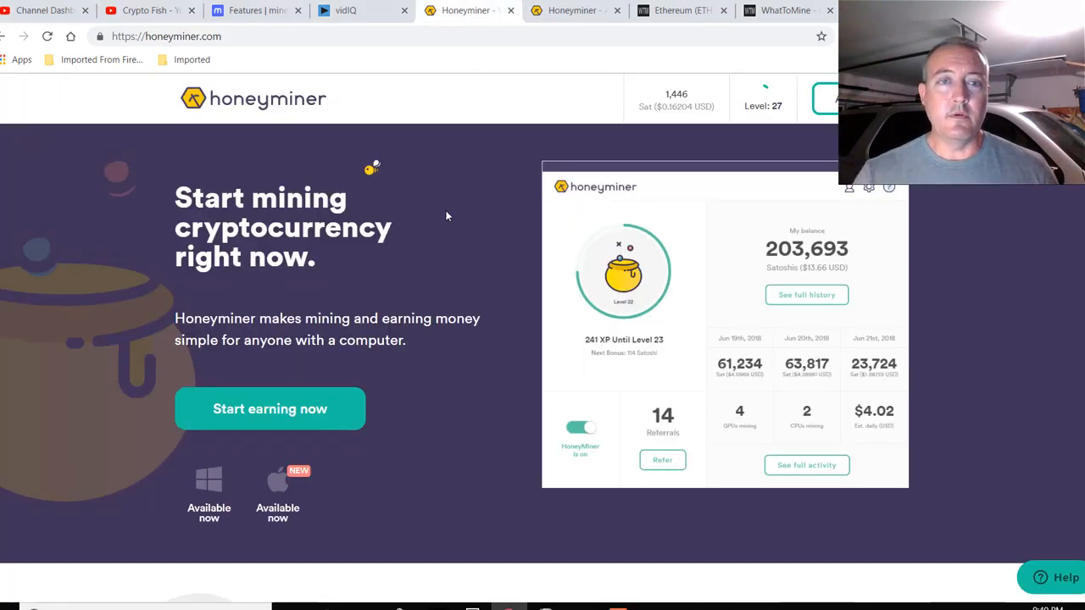
pyautogui.moveTo(450, 212)
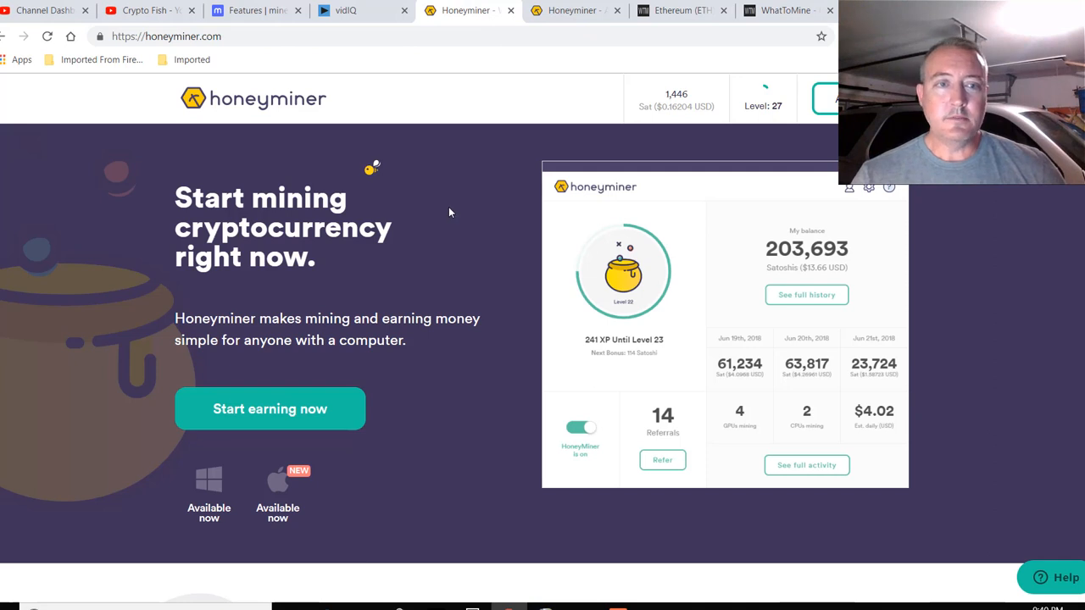
pyautogui.moveTo(416, 257)
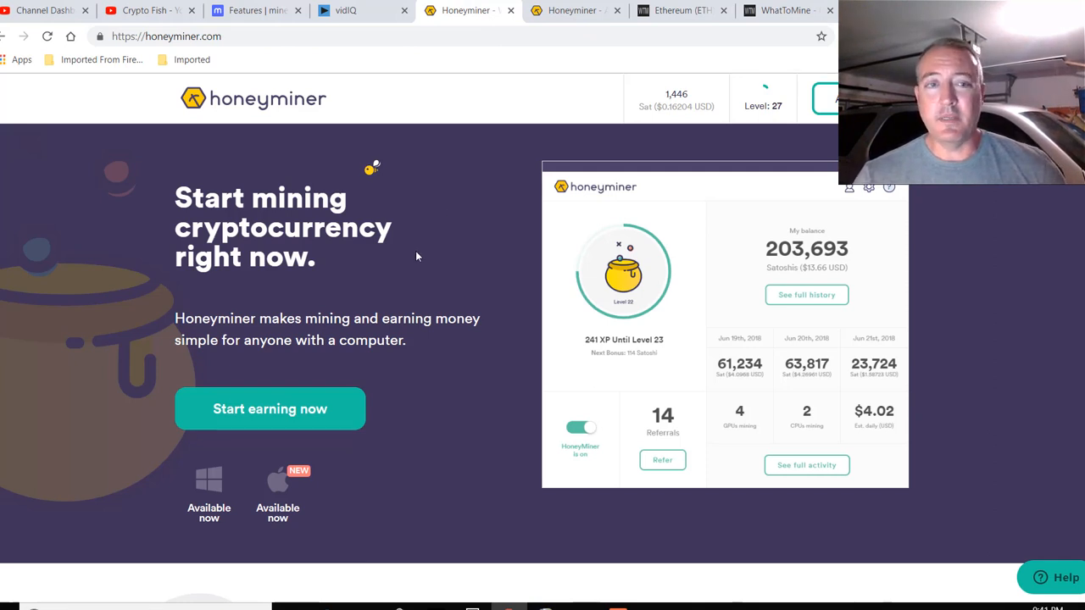
pyautogui.moveTo(430, 249)
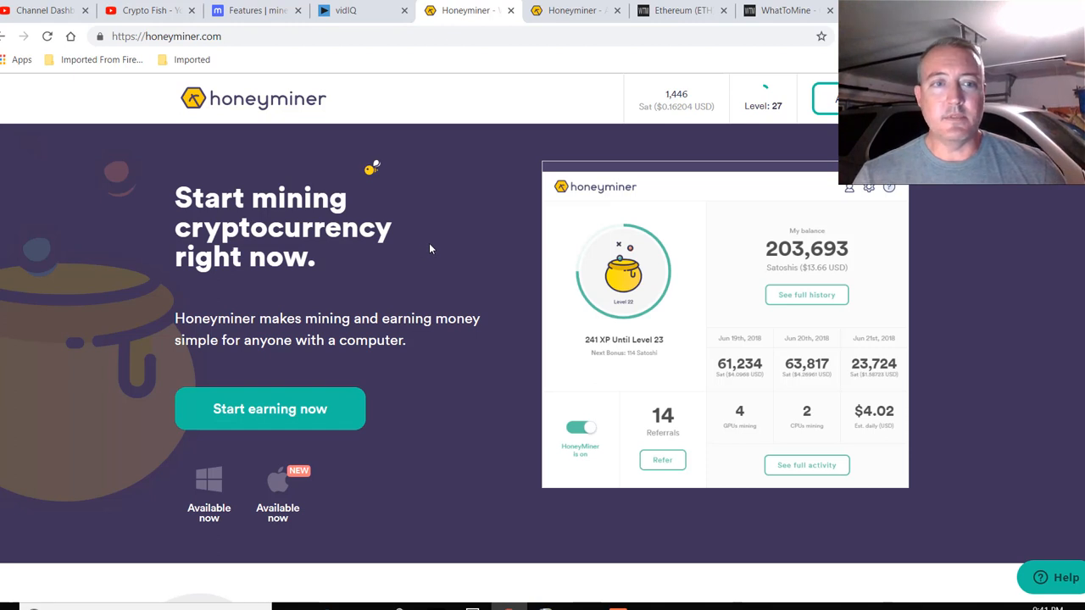
pyautogui.moveTo(443, 234)
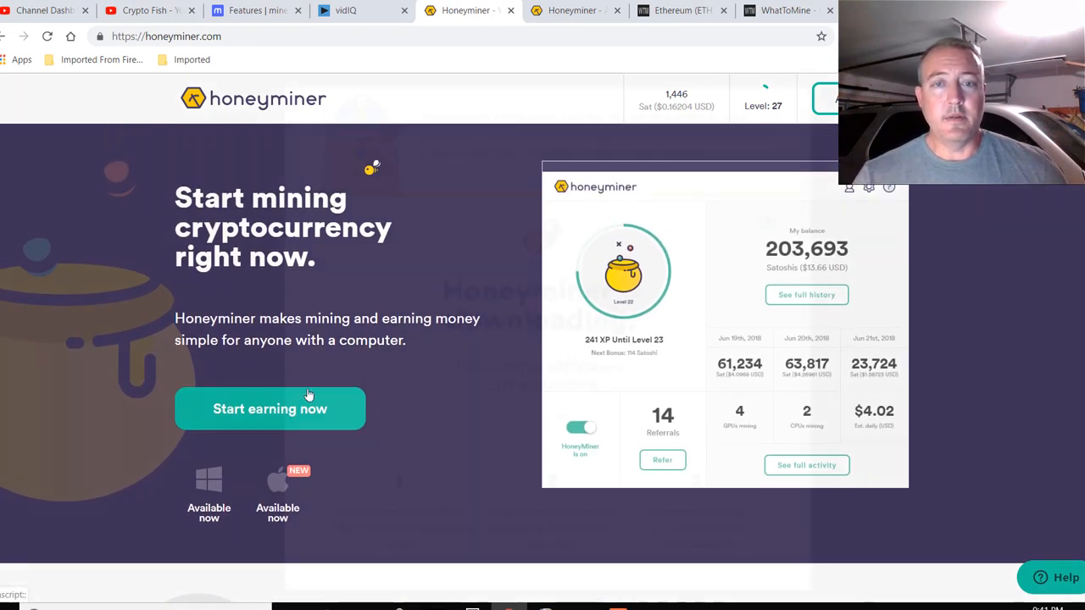
# - Download the Honeyminer Setup .exe using 'Start earning now'
pyautogui.click(269, 408)
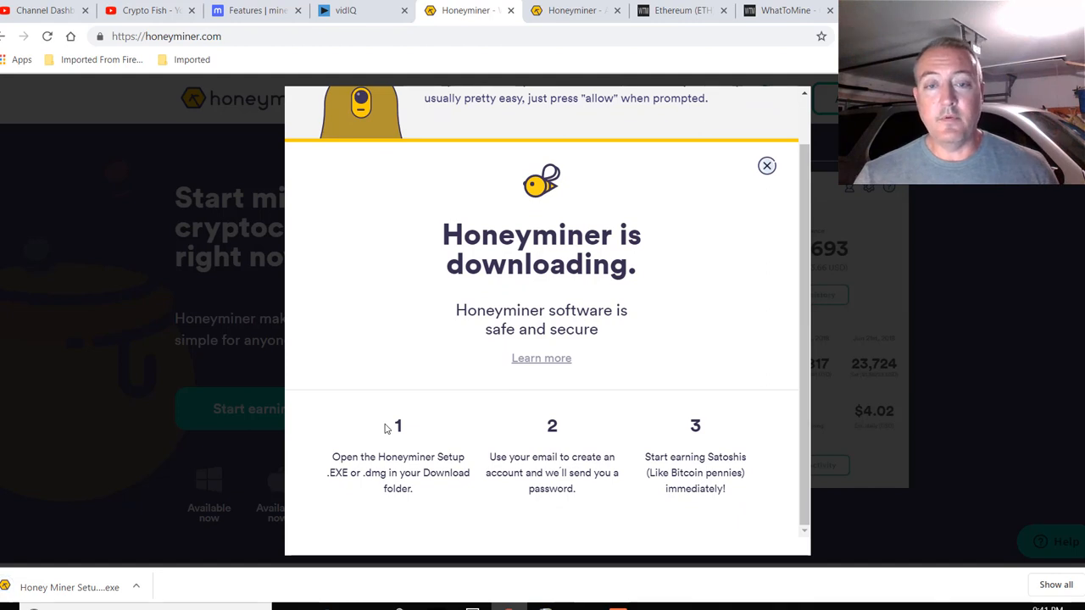
pyautogui.moveTo(564, 401)
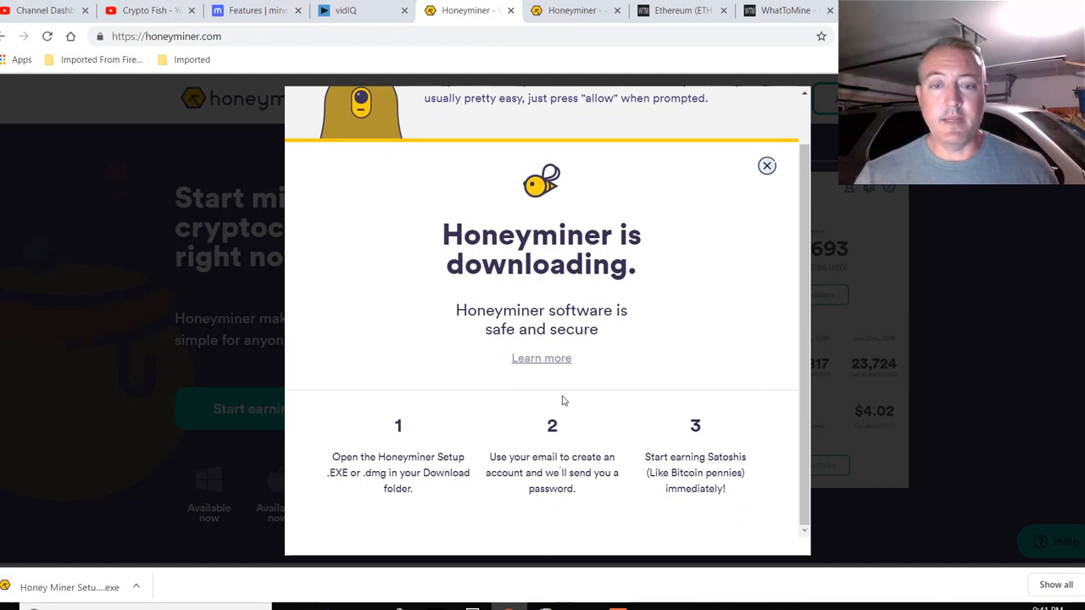
pyautogui.moveTo(594, 416)
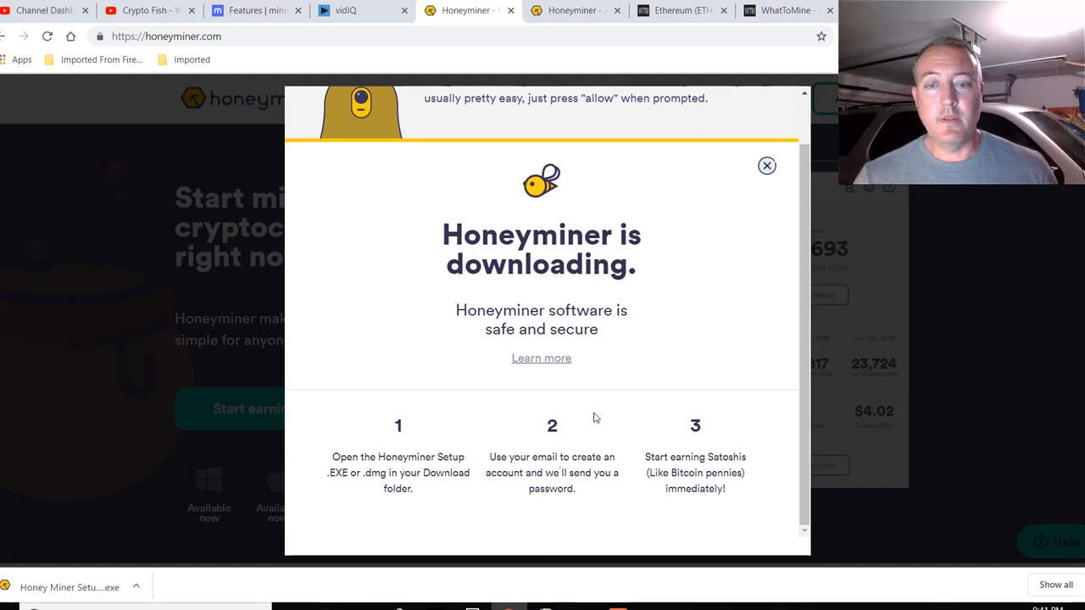
pyautogui.moveTo(617, 423)
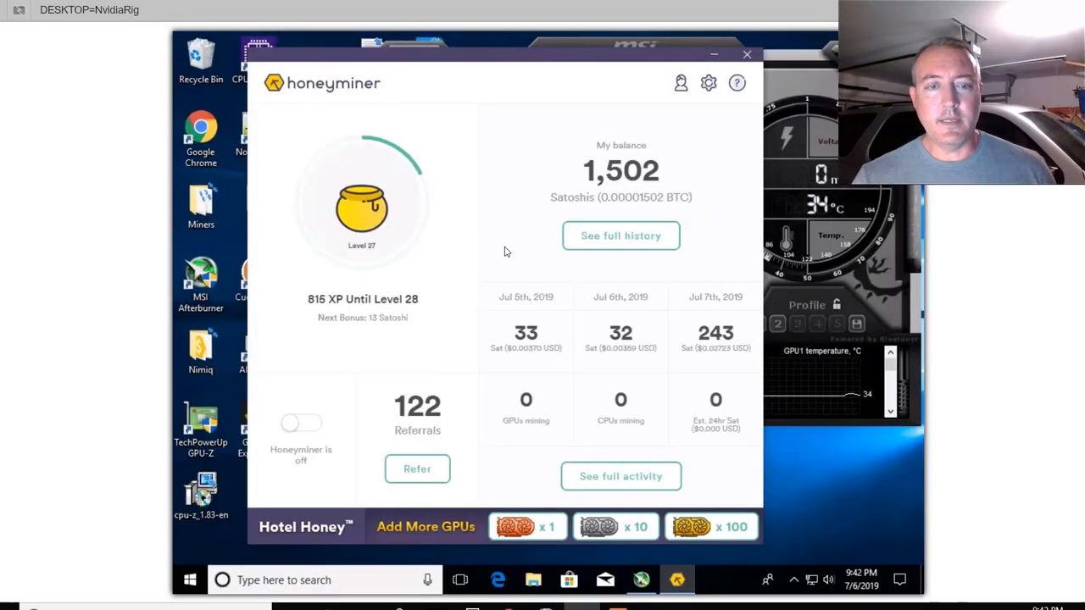
pyautogui.moveTo(518, 251)
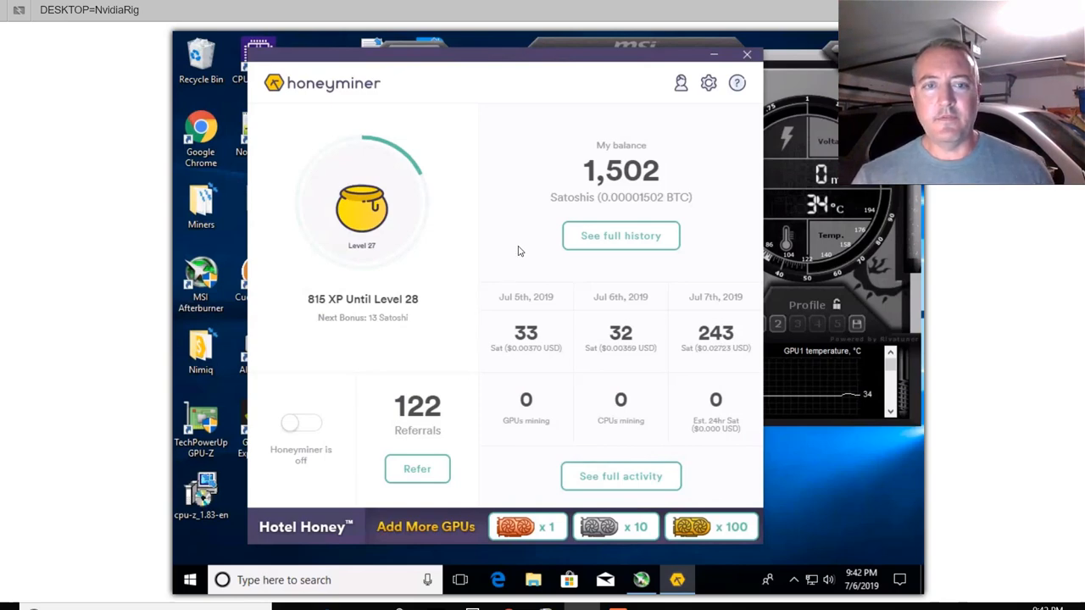
pyautogui.moveTo(483, 217)
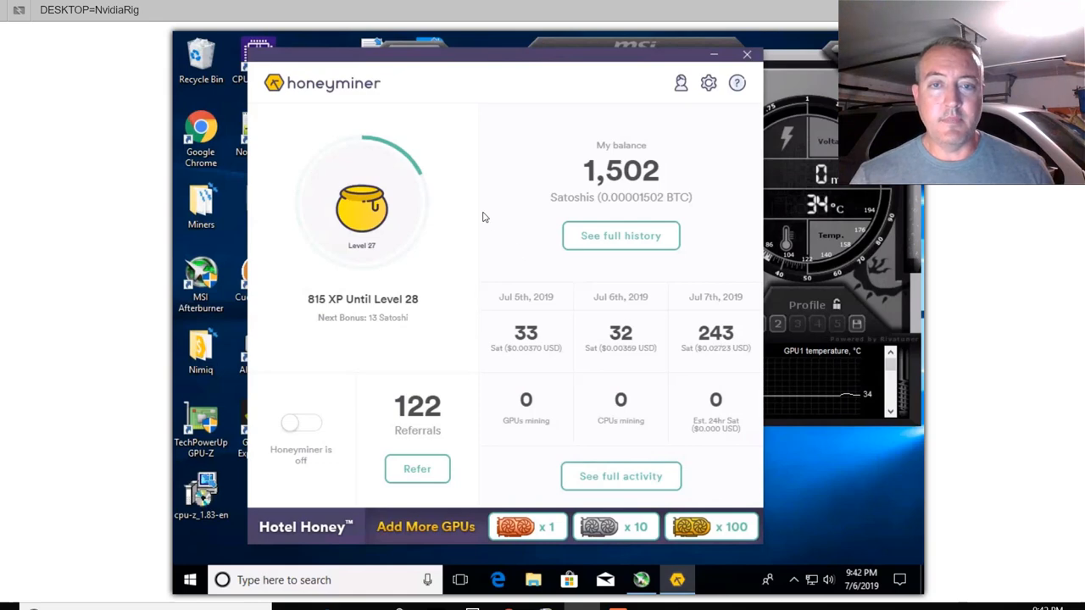
pyautogui.moveTo(466, 193)
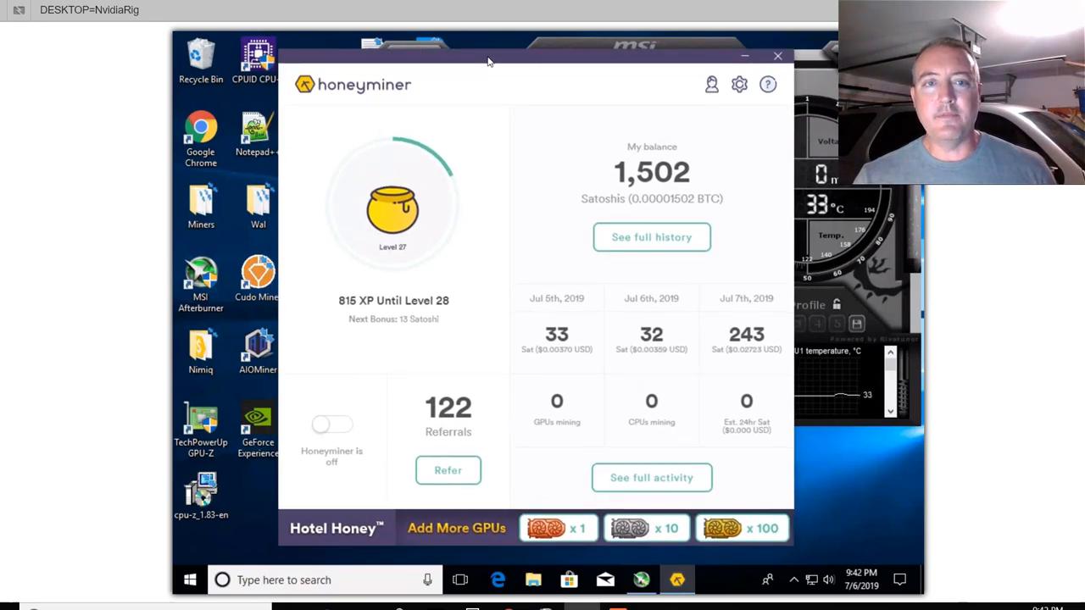
pyautogui.moveTo(515, 139)
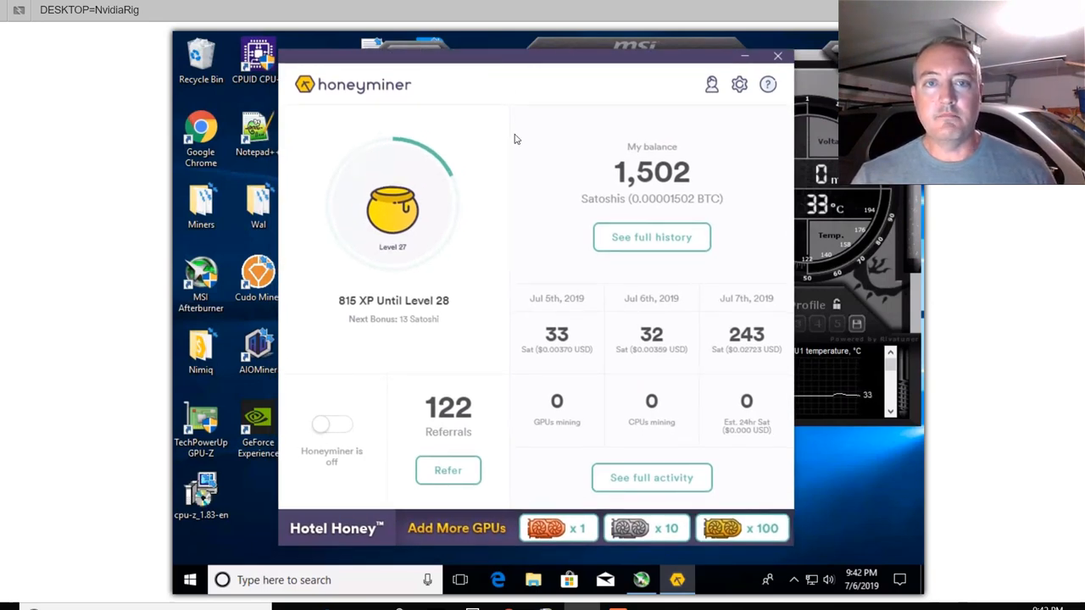
pyautogui.moveTo(544, 258)
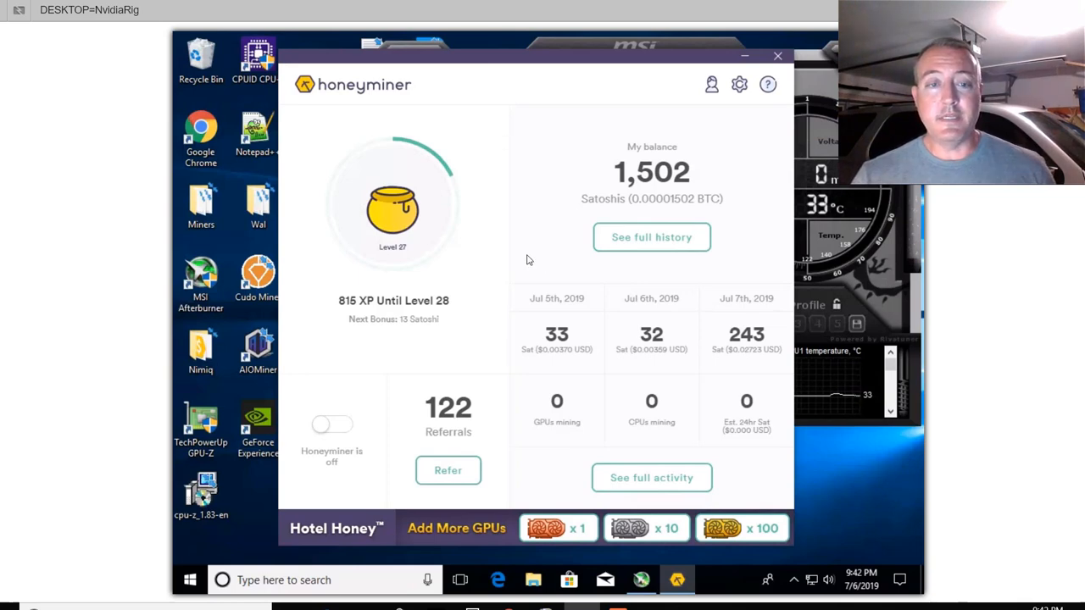
# - Turn the 'Honeyminer is off' toggle on so four GPUs start mining
pyautogui.click(332, 424)
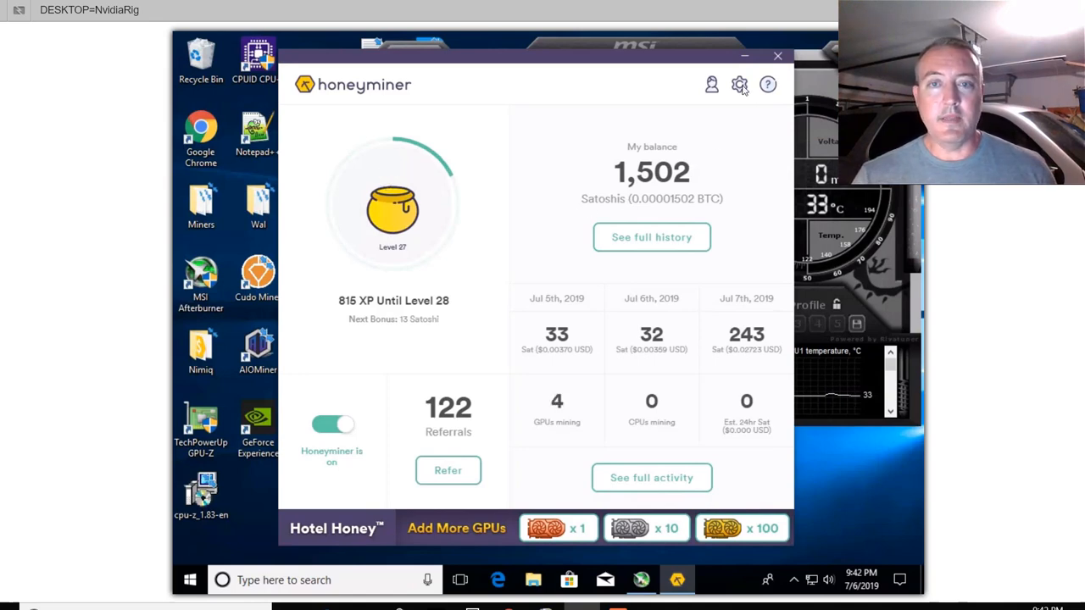
# - Confirm GPU mining and CPU mining toggles are enabled in Settings, then close Settings
pyautogui.click(739, 84)
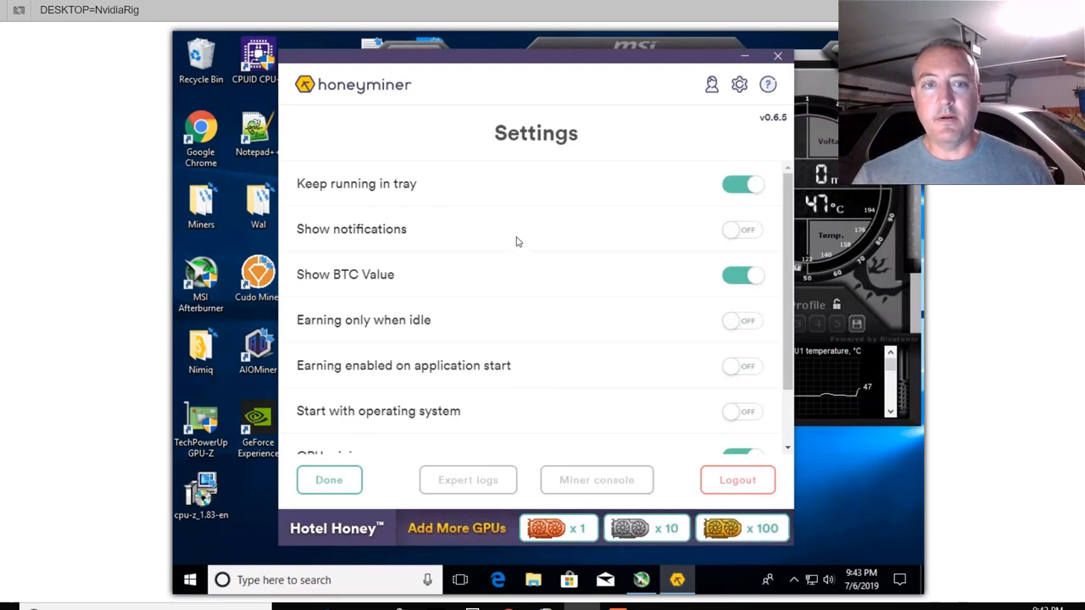
pyautogui.moveTo(712, 243)
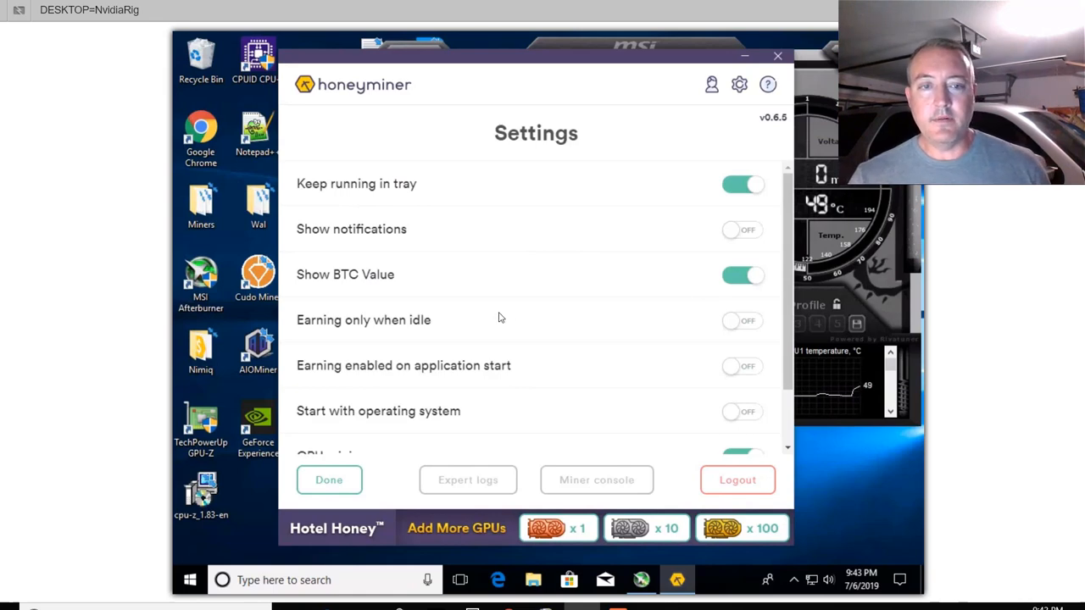
pyautogui.moveTo(526, 343)
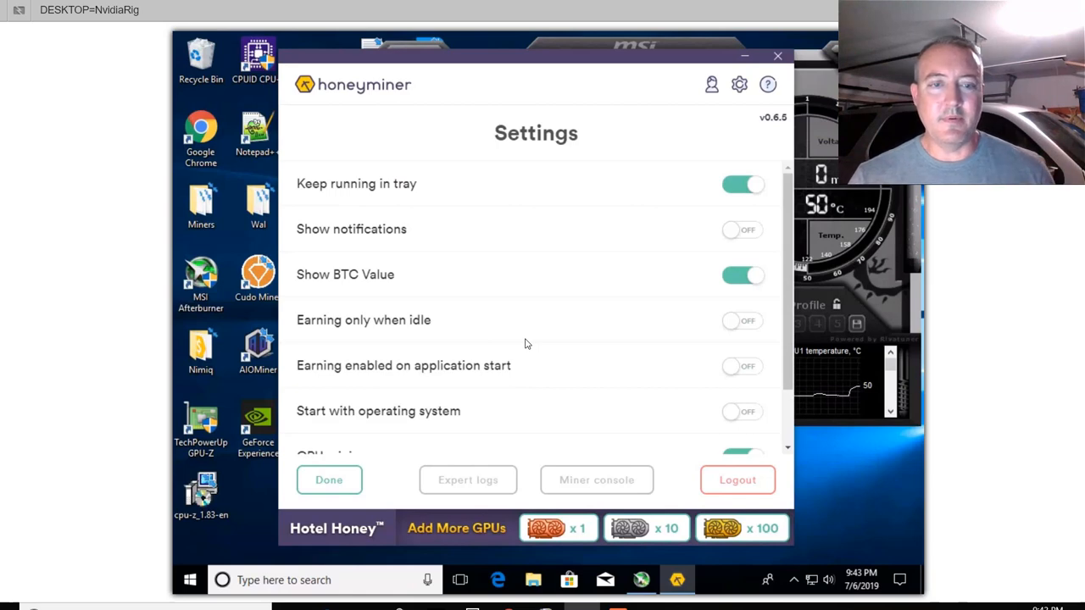
pyautogui.scroll(-3)
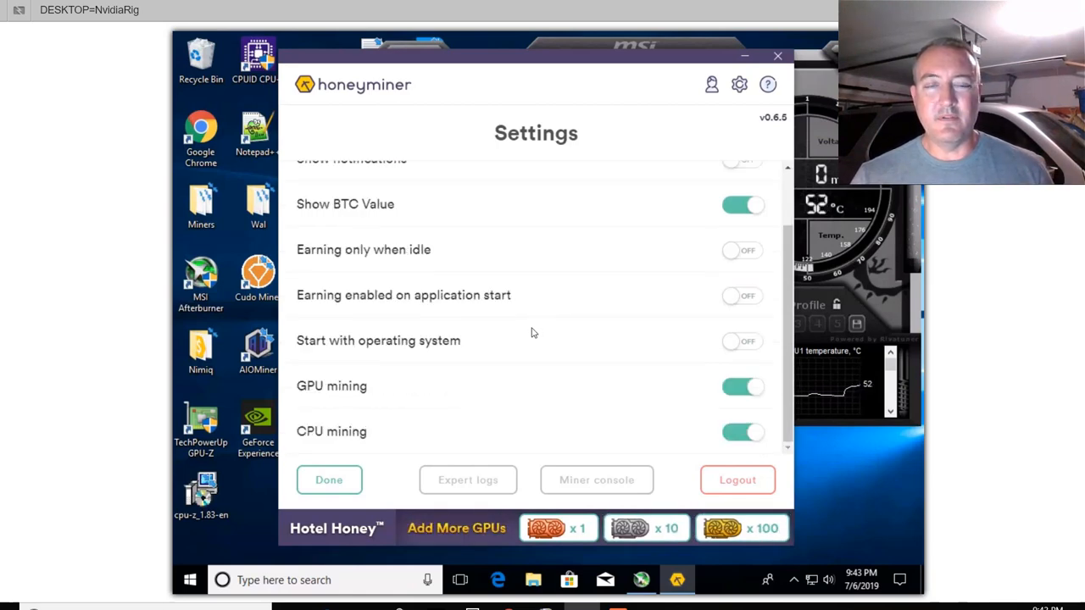
pyautogui.moveTo(719, 311)
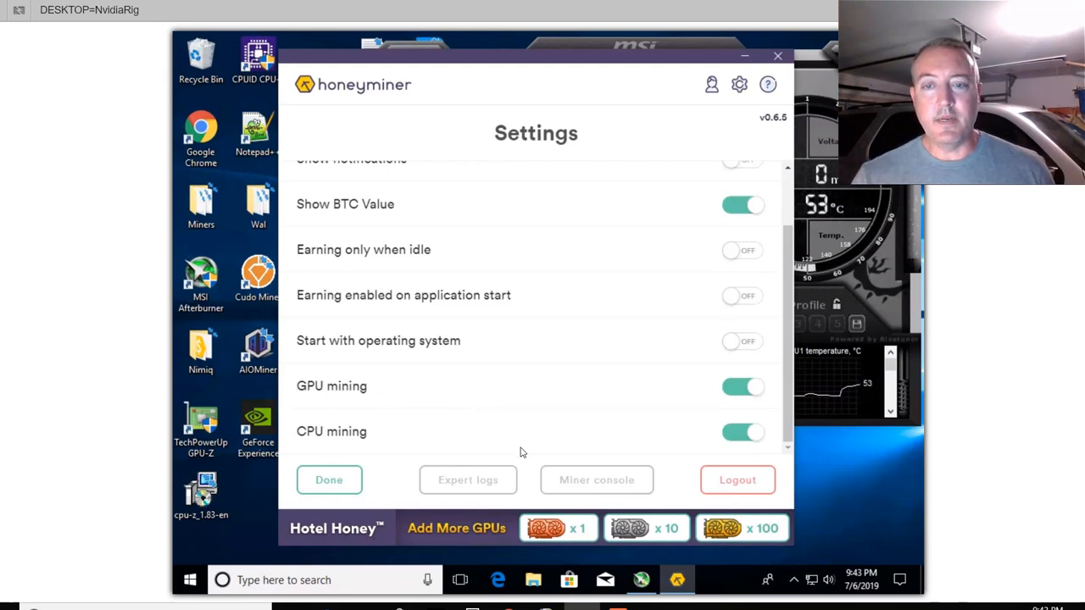
pyautogui.moveTo(630, 400)
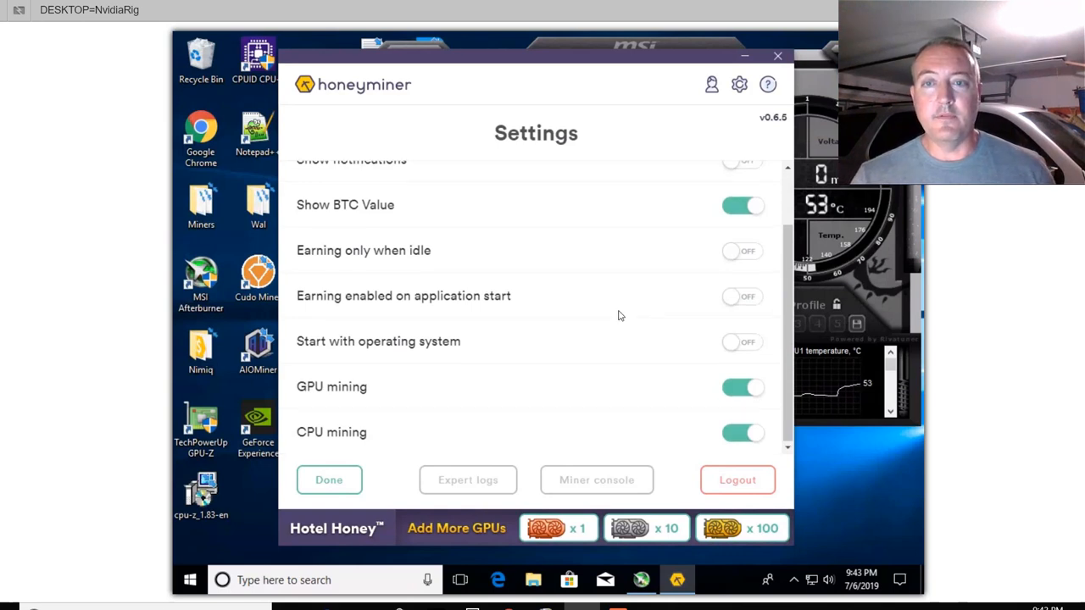
pyautogui.click(328, 479)
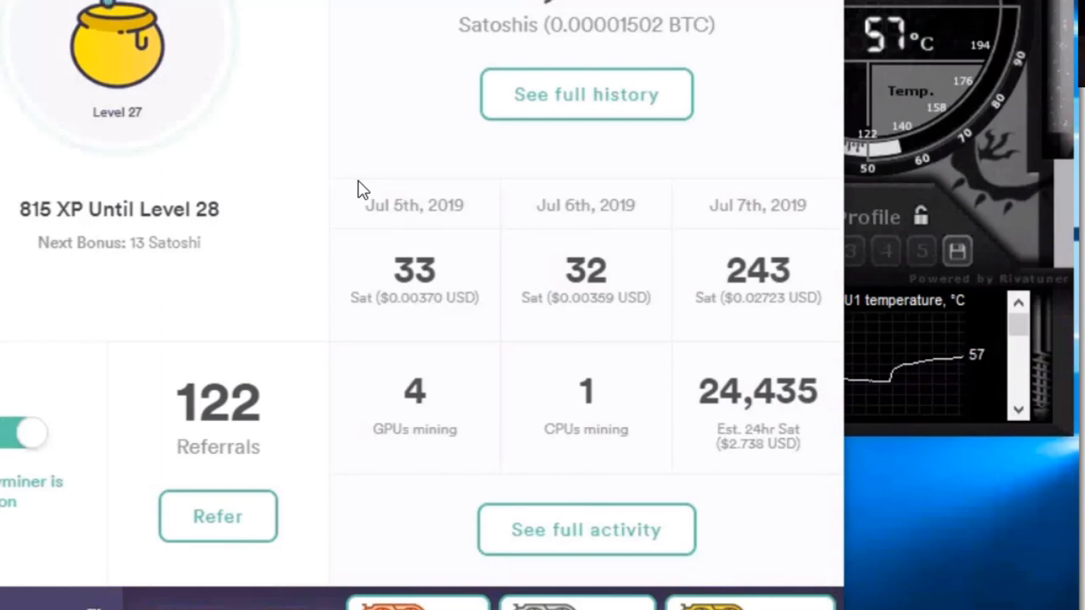
pyautogui.moveTo(757, 467)
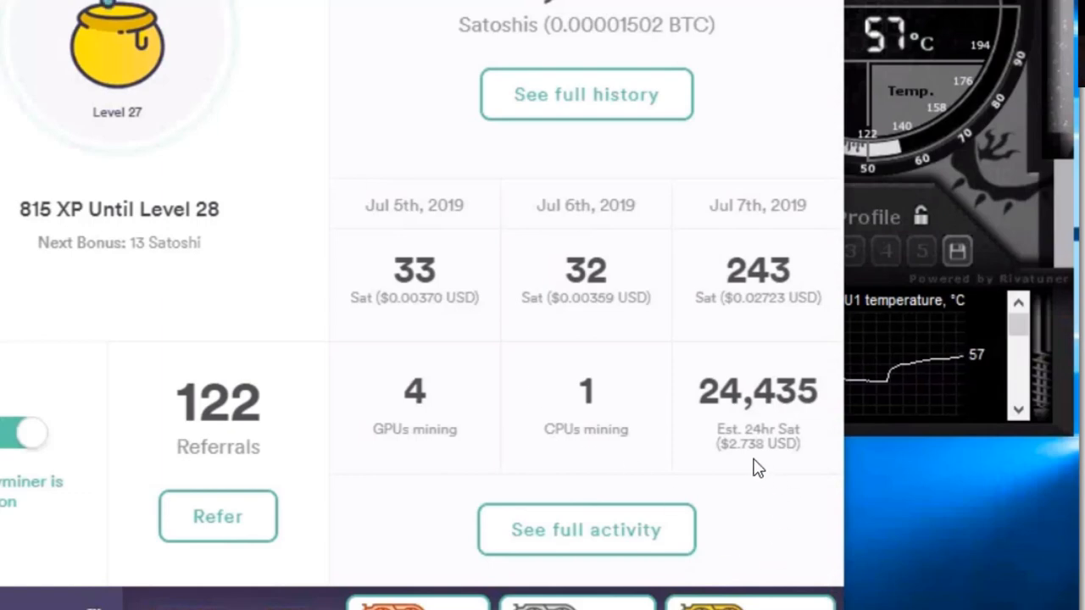
pyautogui.moveTo(316, 71)
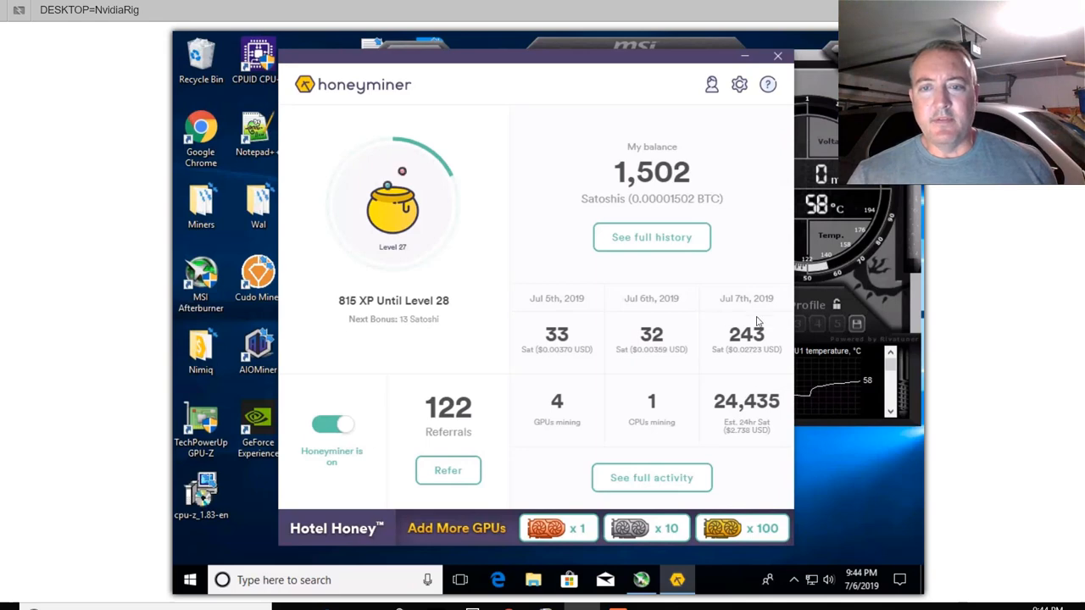
pyautogui.moveTo(770, 337)
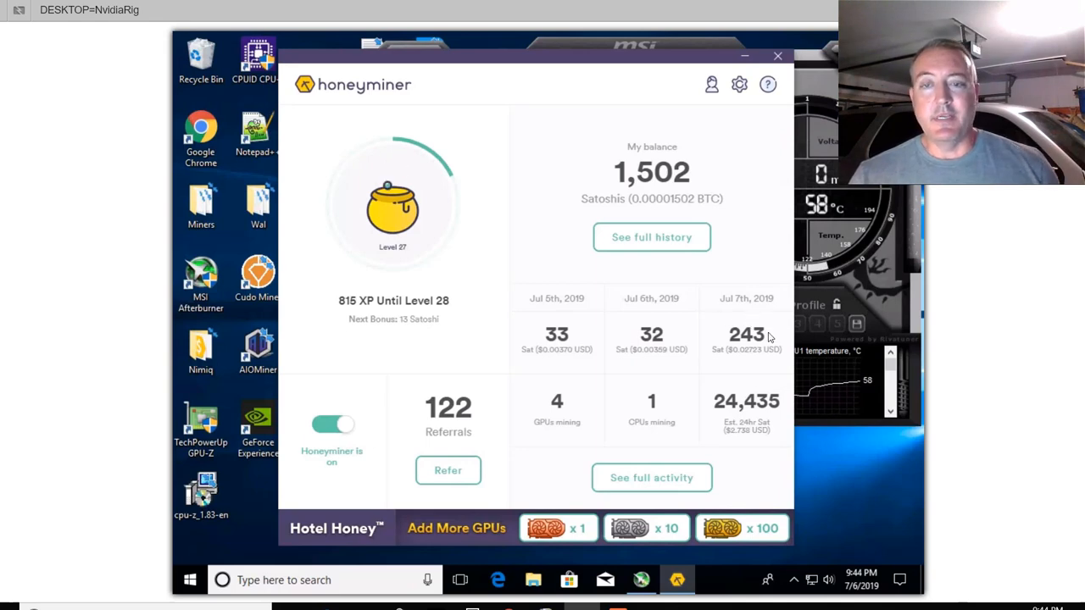
pyautogui.moveTo(613, 362)
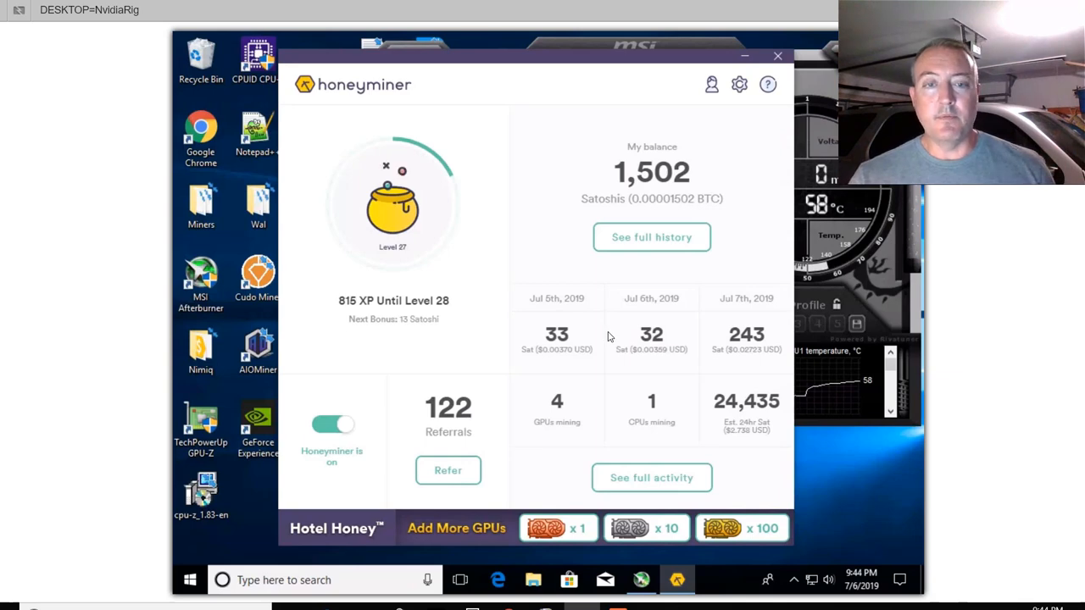
pyautogui.moveTo(610, 335)
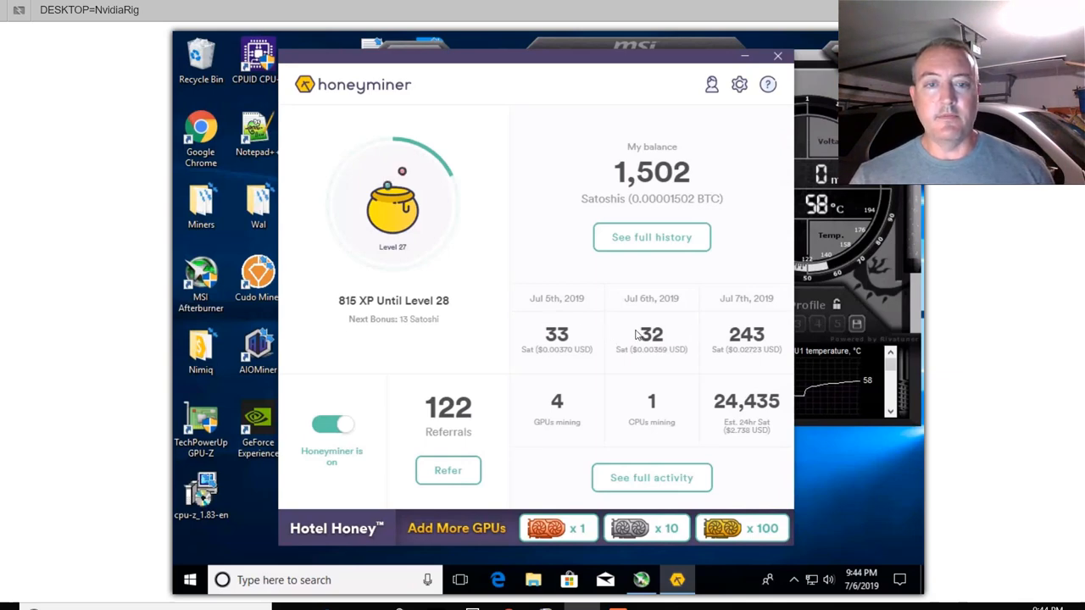
pyautogui.moveTo(496, 398)
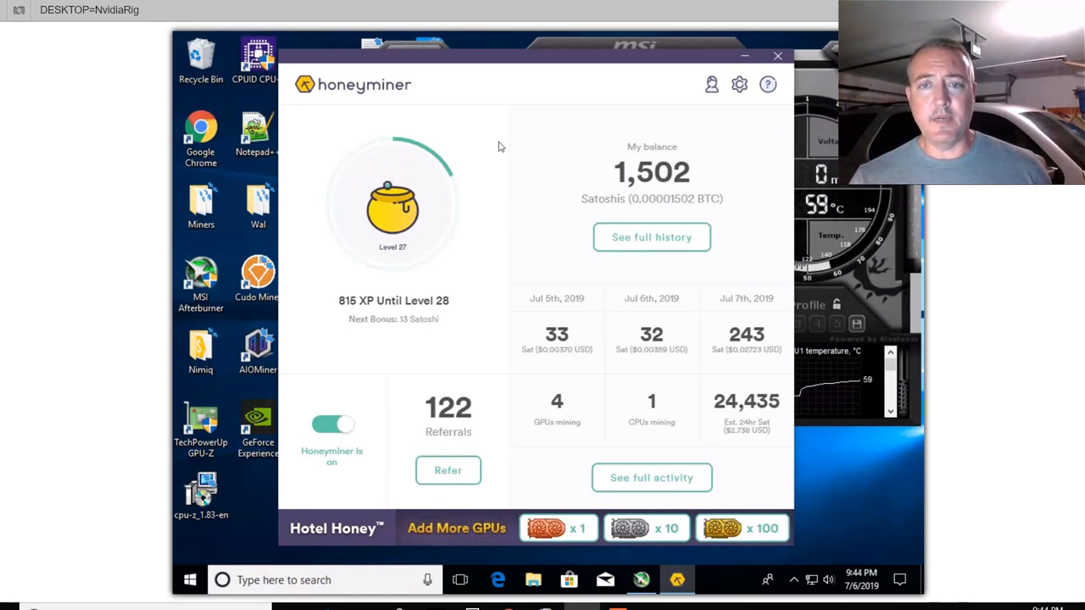
pyautogui.moveTo(527, 266)
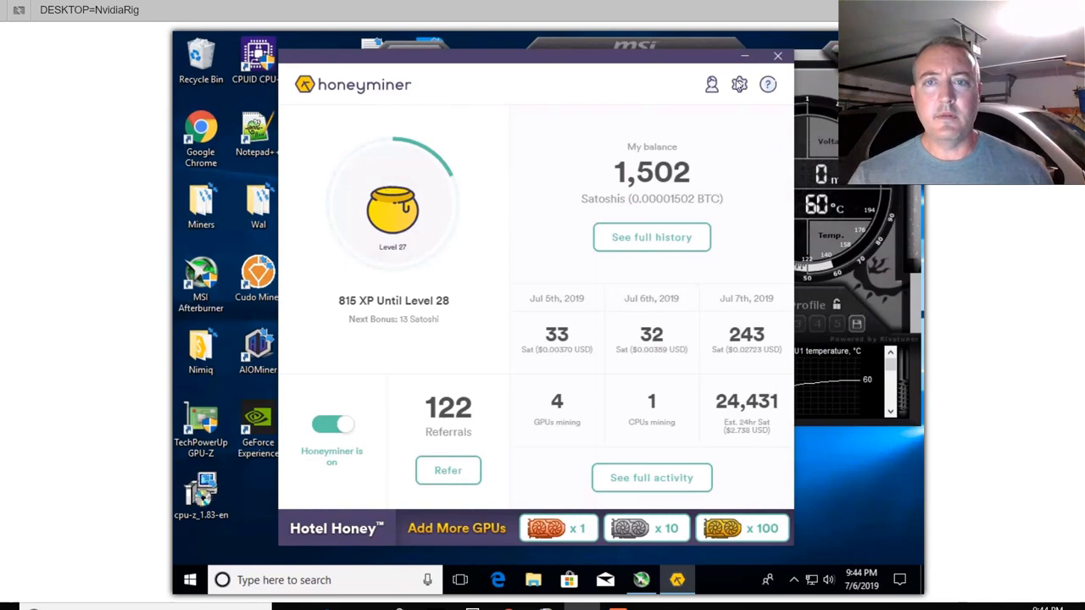
# - Show the [GPU] HoneyMiner_E.exe Ethereum log in the Miner Console
pyautogui.click(739, 84)
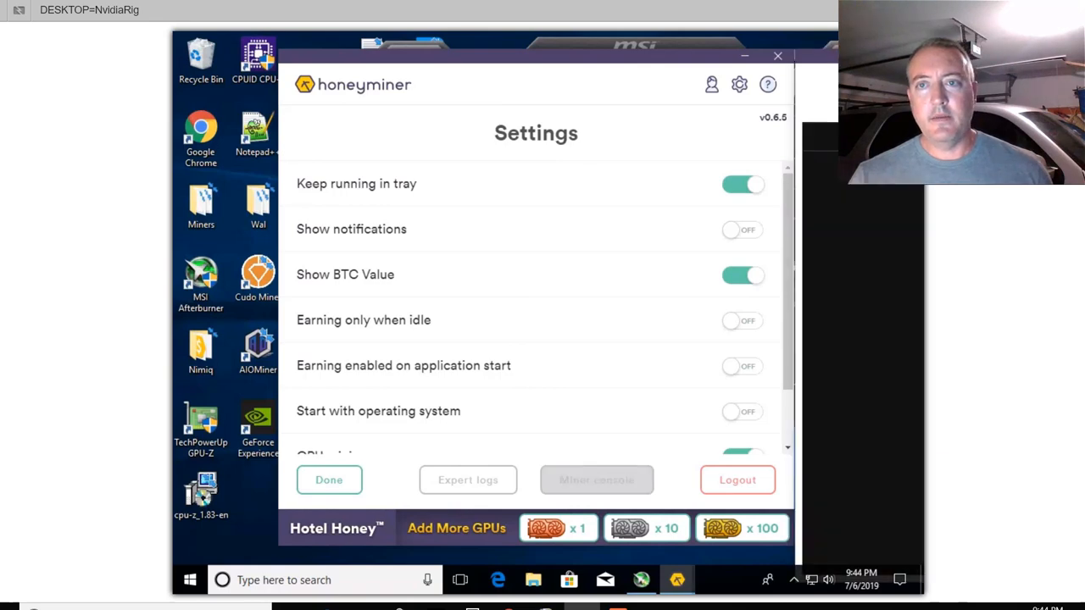
pyautogui.click(595, 480)
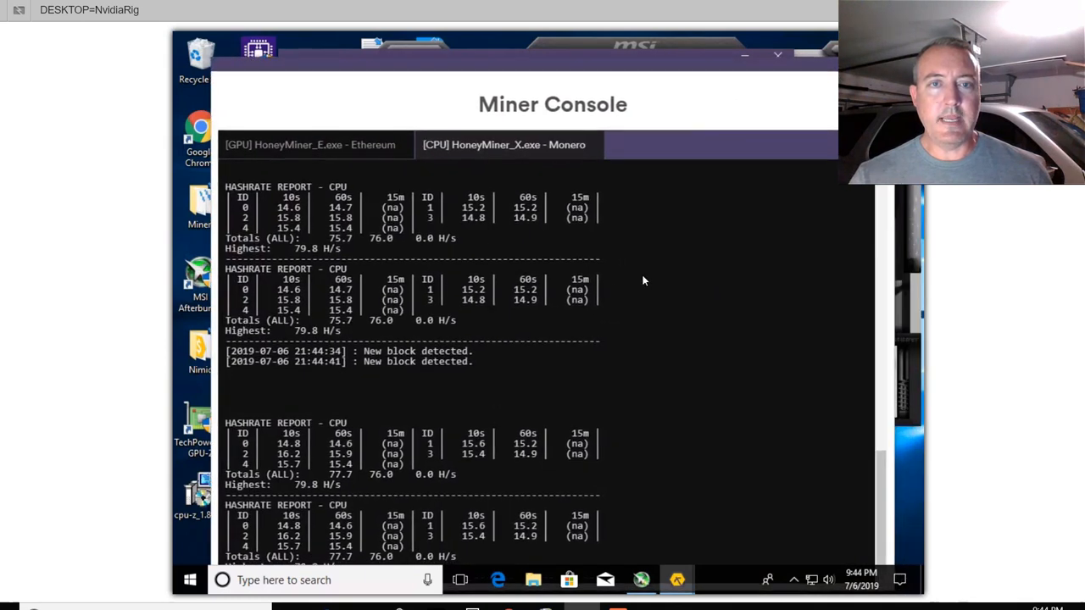
pyautogui.moveTo(424, 167)
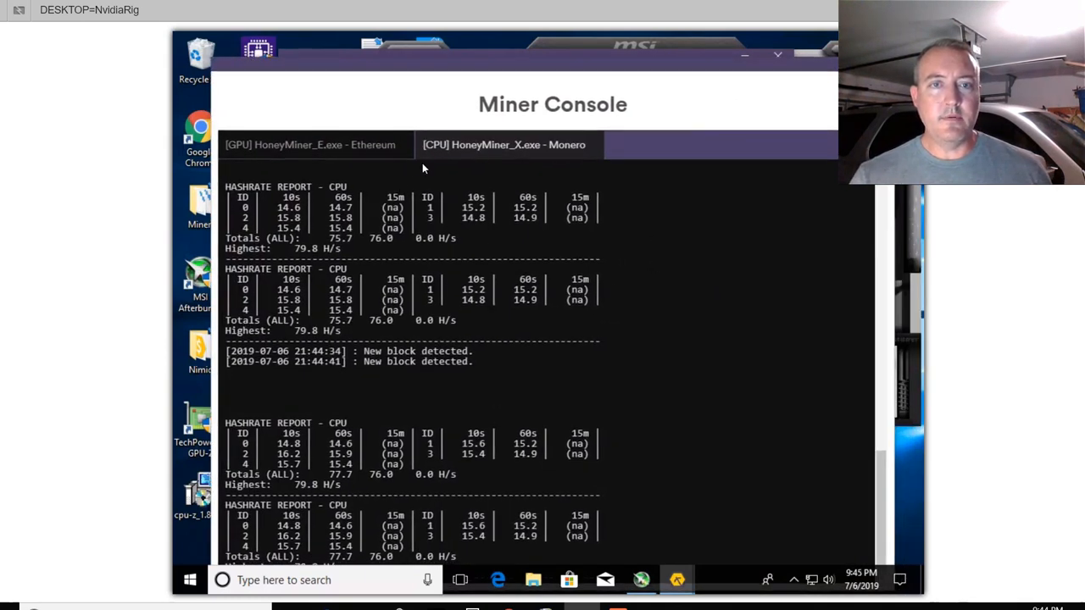
pyautogui.moveTo(215, 391)
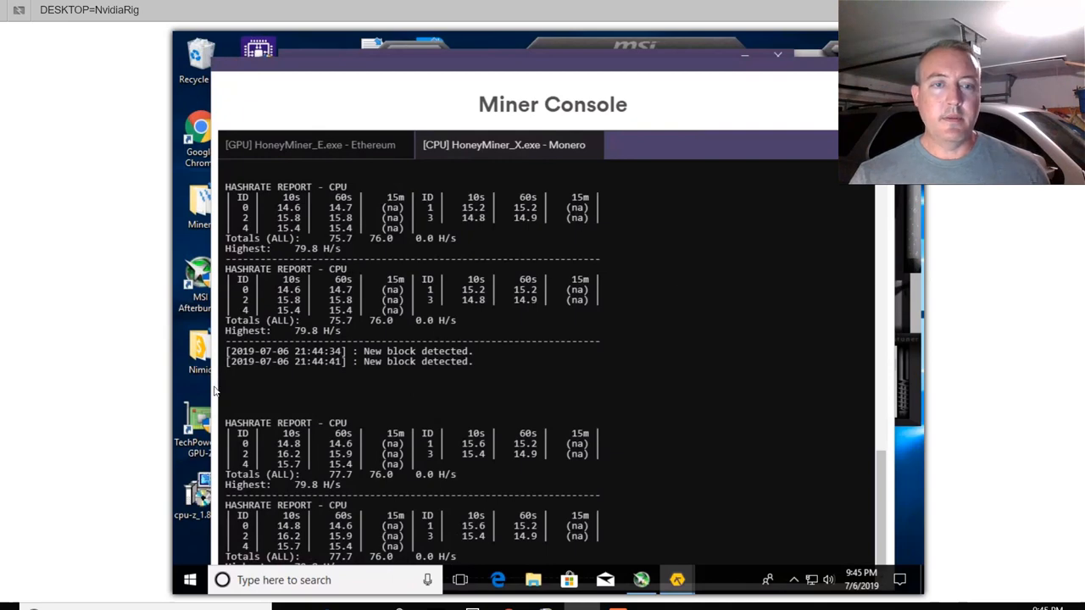
pyautogui.moveTo(720, 381)
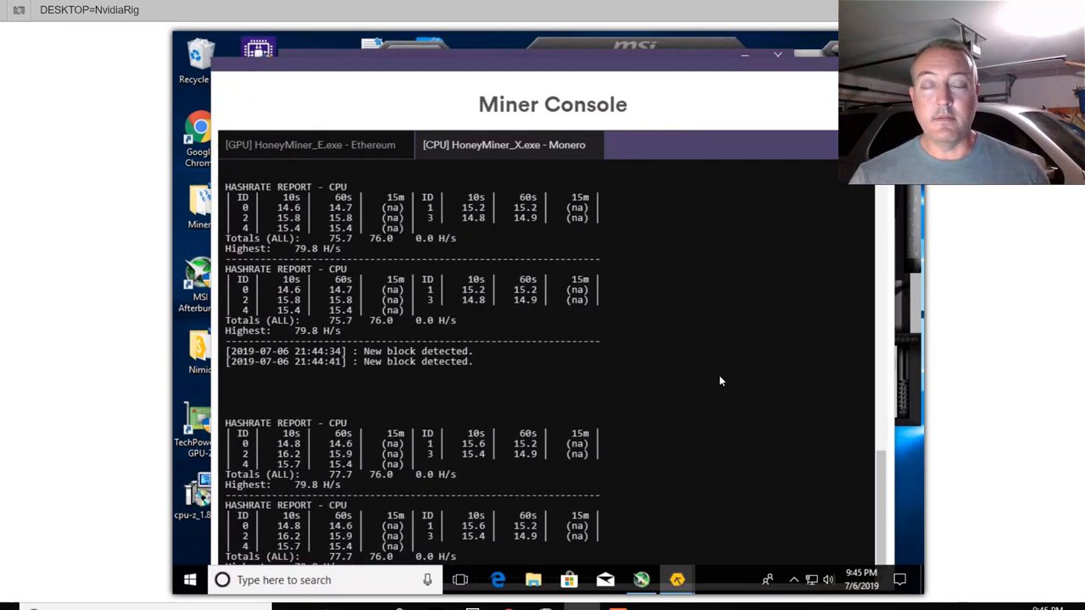
pyautogui.click(310, 144)
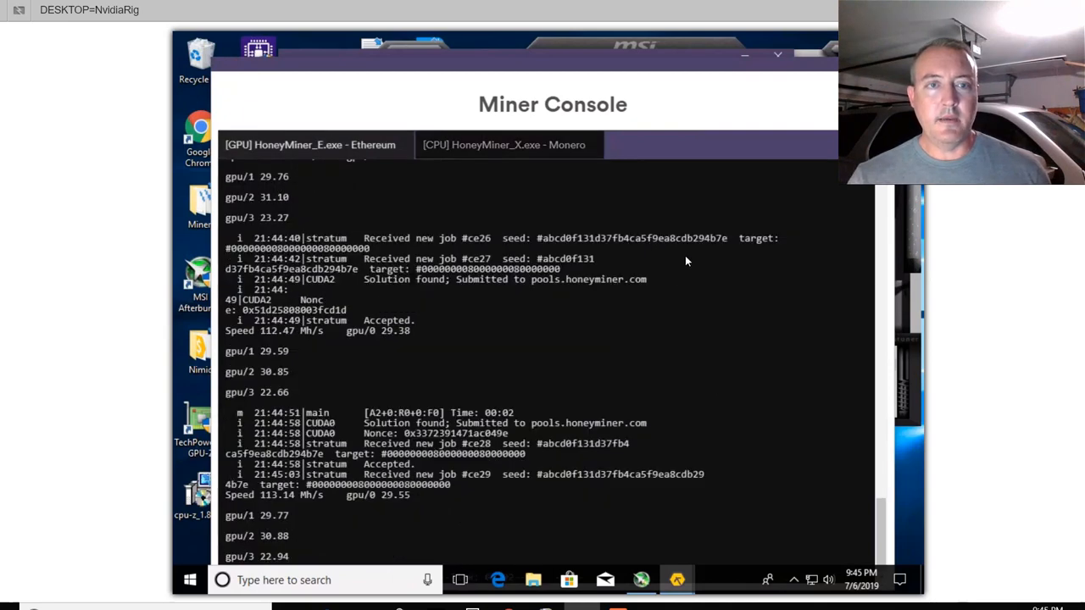
pyautogui.moveTo(678, 317)
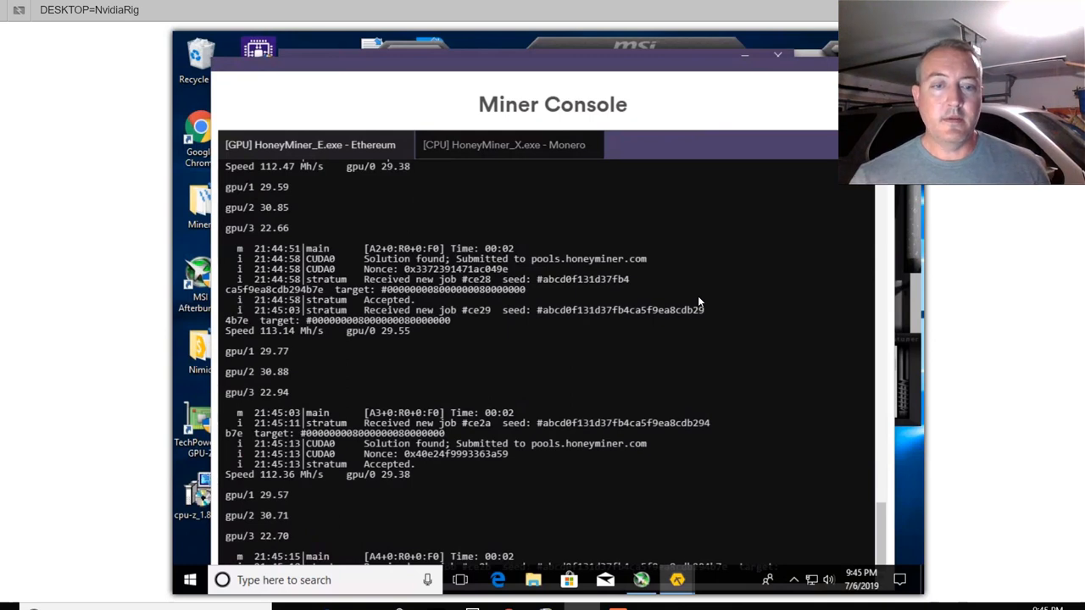
pyautogui.moveTo(569, 74)
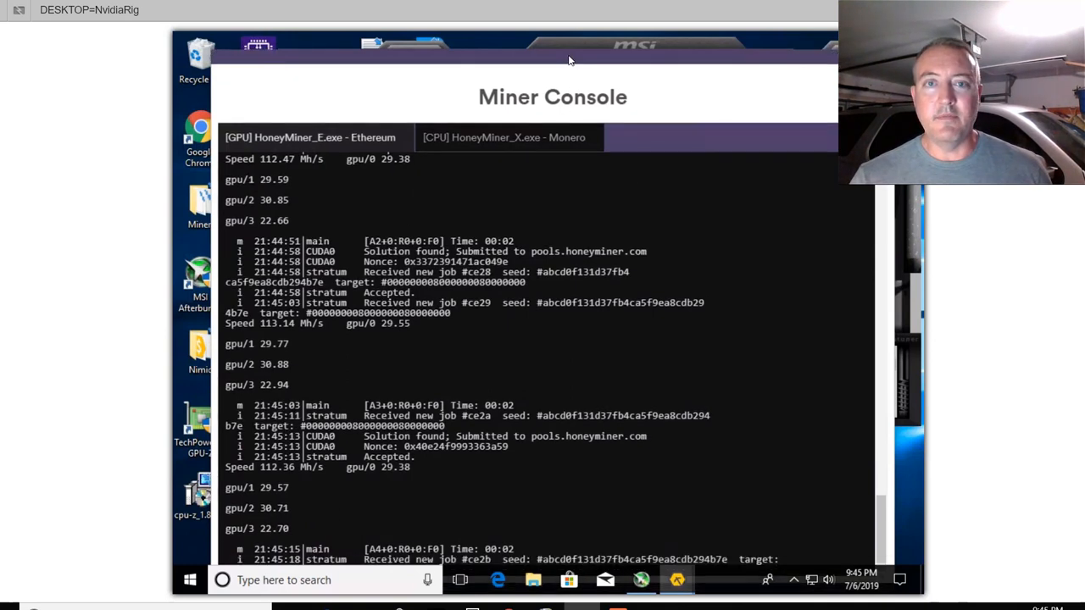
pyautogui.moveTo(675, 266)
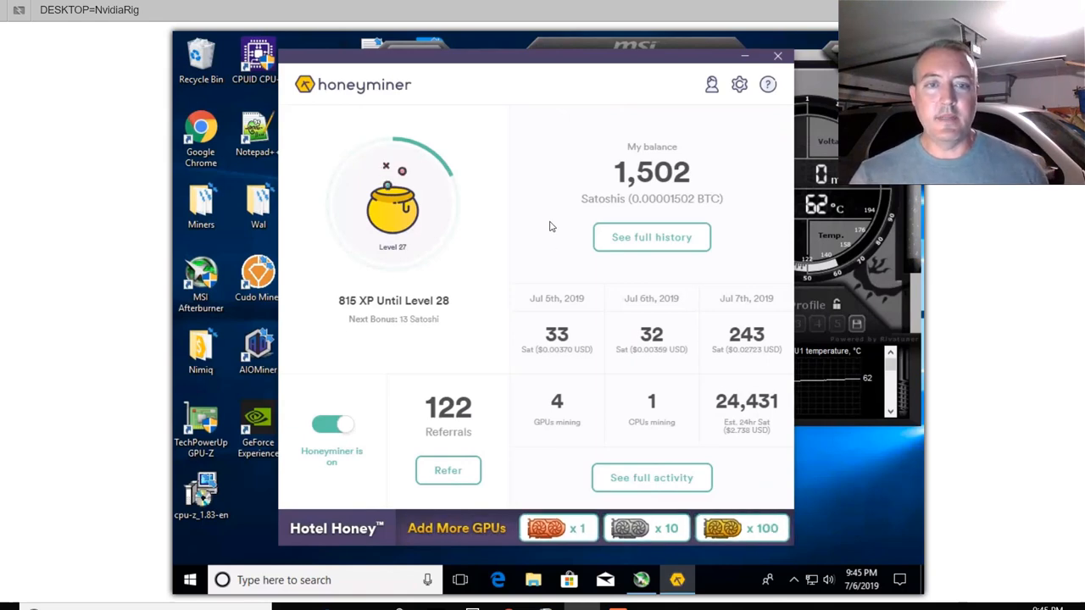
pyautogui.moveTo(487, 293)
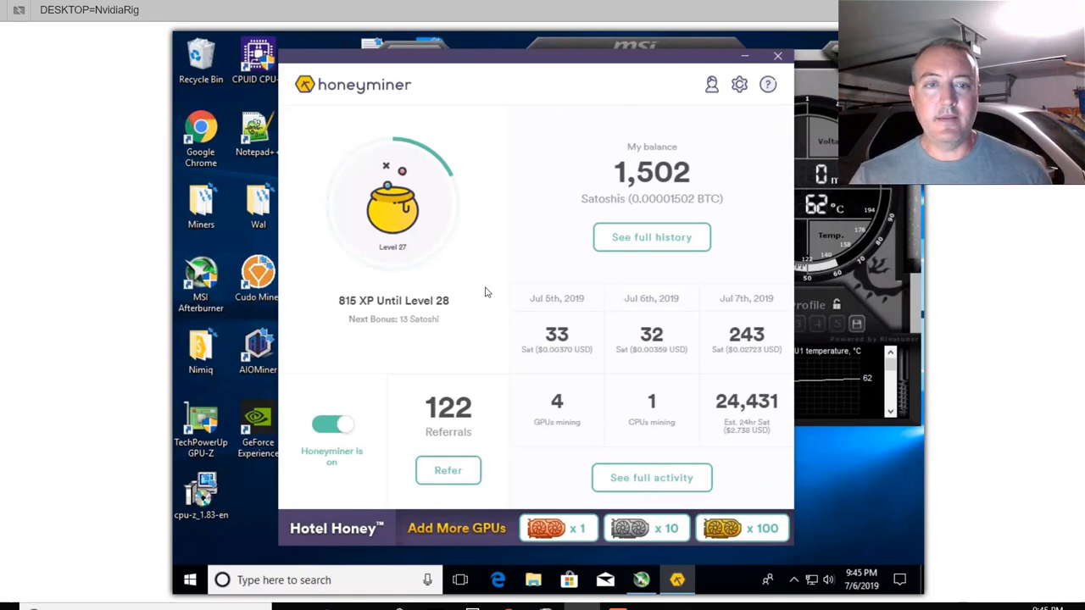
pyautogui.moveTo(509, 210)
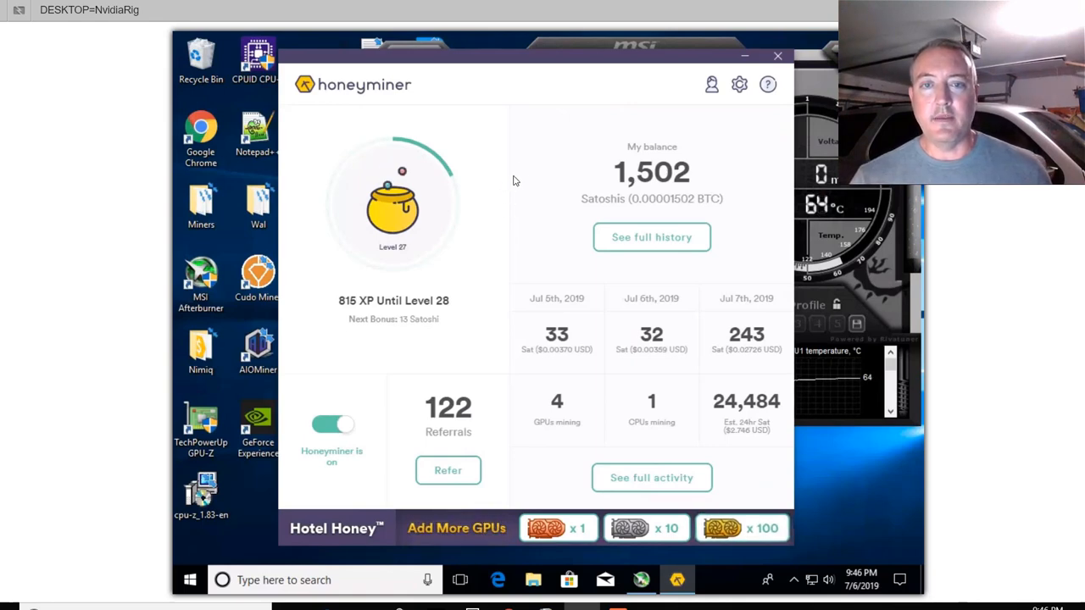
pyautogui.moveTo(558, 64)
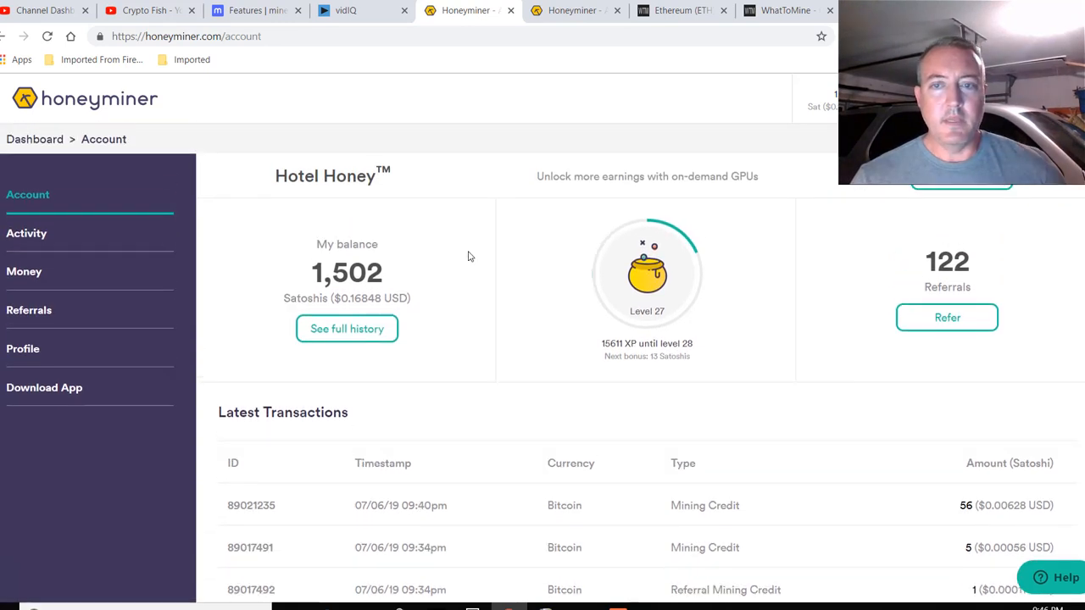
# - Scroll the Account page showing the 1,502-satoshi balance, level, referrals and transactions
pyautogui.scroll(-3)
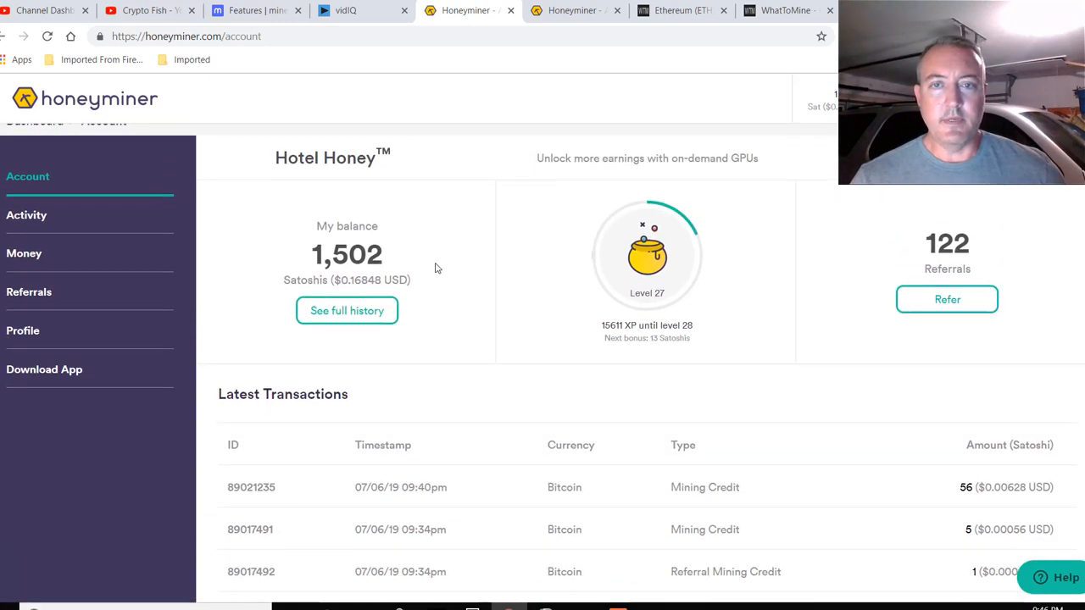
pyautogui.moveTo(518, 323)
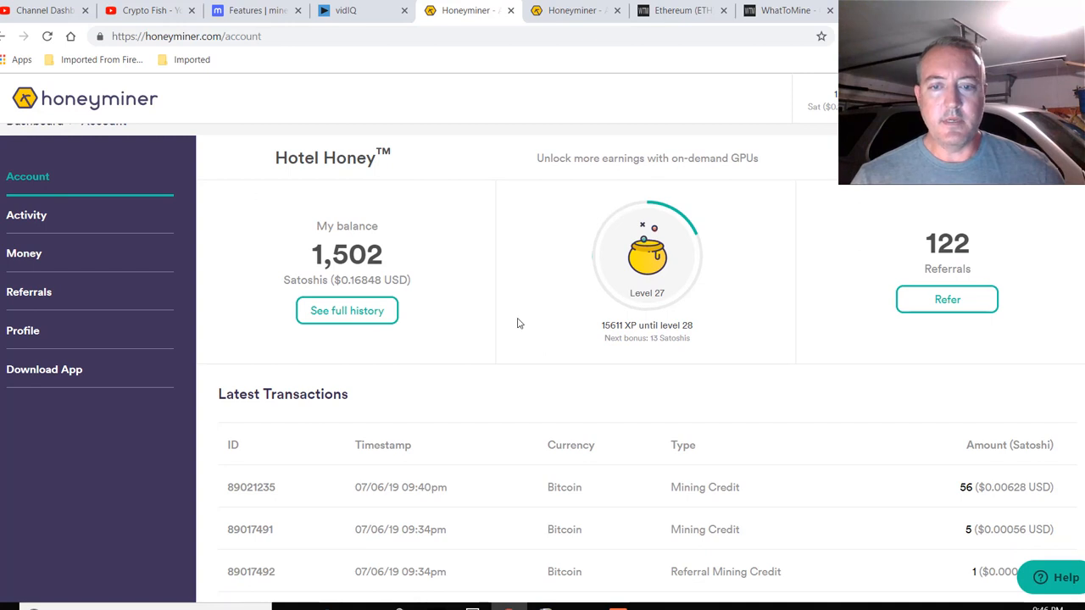
pyautogui.scroll(-3)
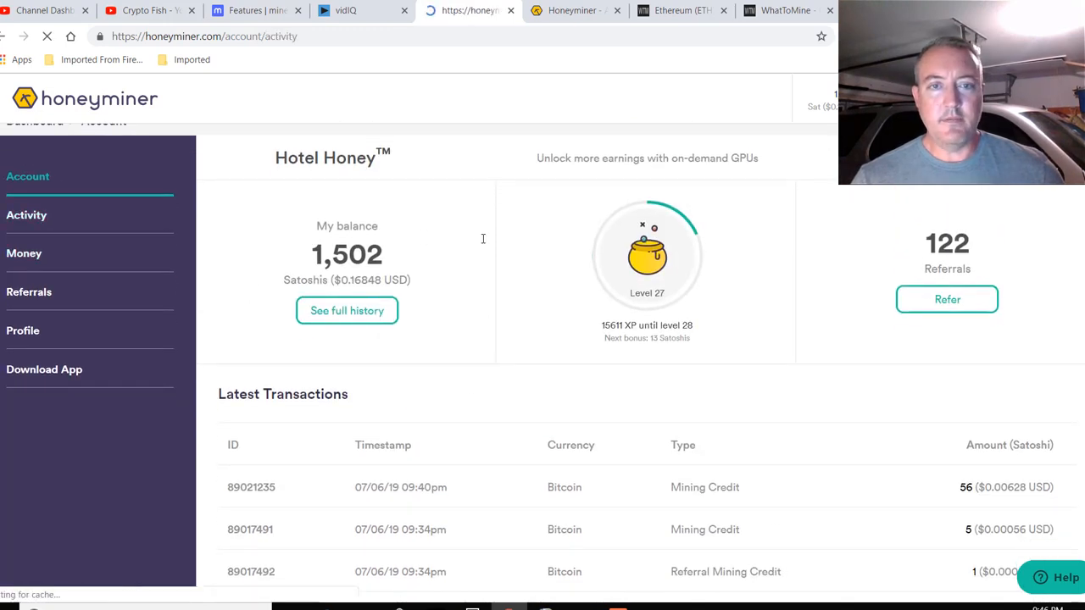
# - View Activity: 4 GPUs and 1 CPU active, 24,455 satoshis daily potential
pyautogui.click(26, 215)
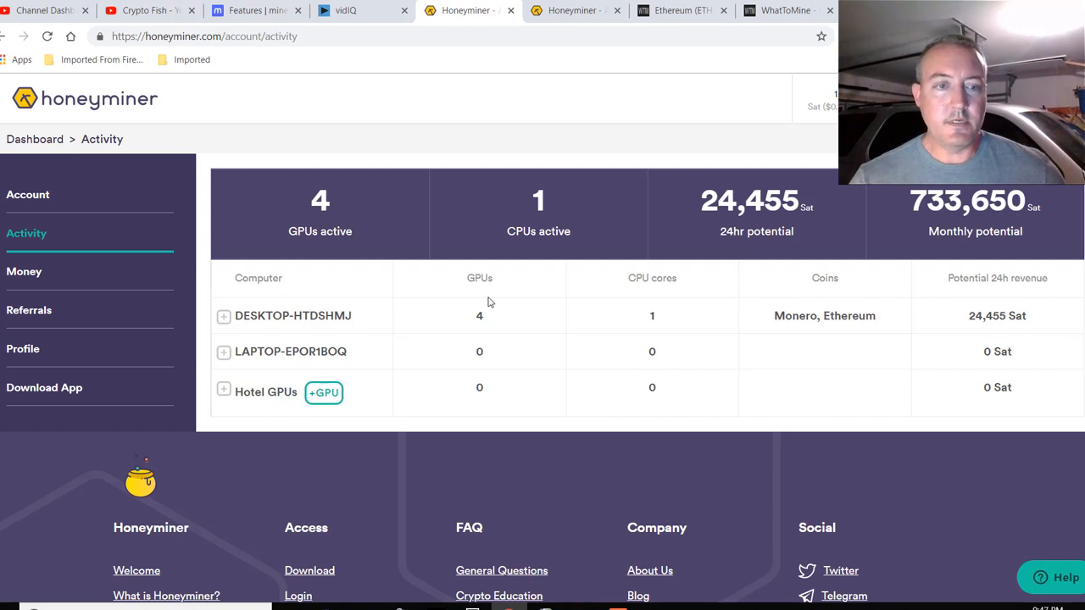
pyautogui.click(23, 271)
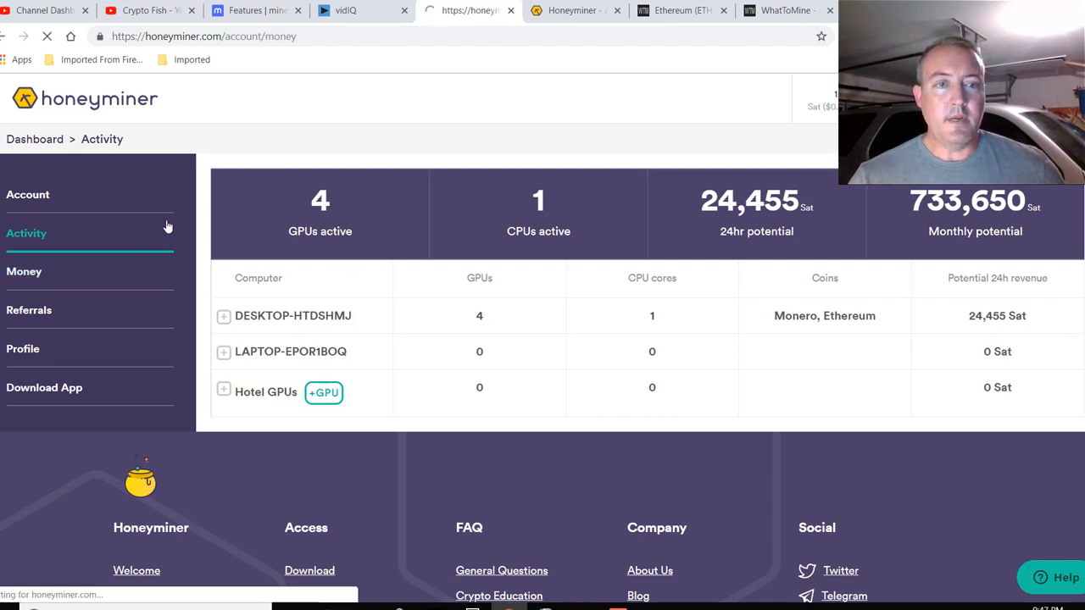
# - Review the Bitcoin withdrawal form, then list transactions such as 56 and 64 satoshi credits
pyautogui.click(24, 272)
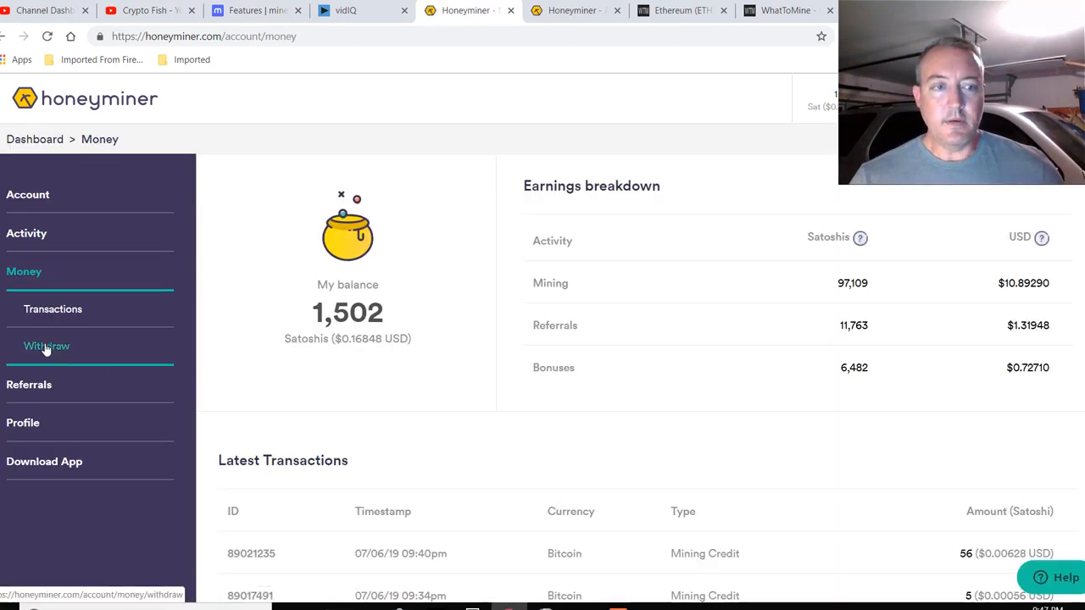
pyautogui.click(47, 345)
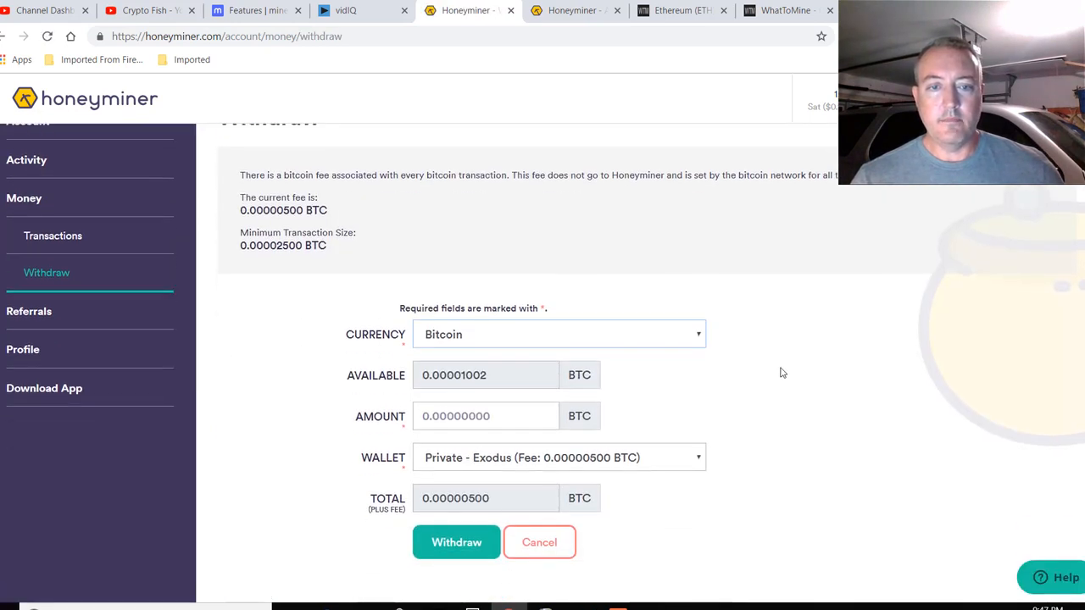
pyautogui.moveTo(631, 473)
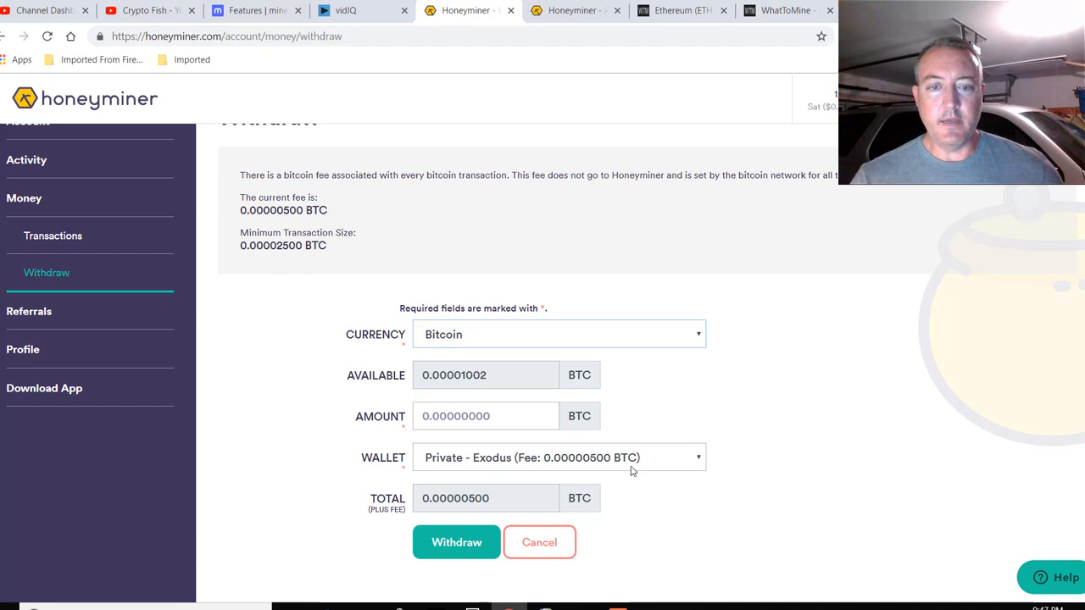
pyautogui.moveTo(796, 442)
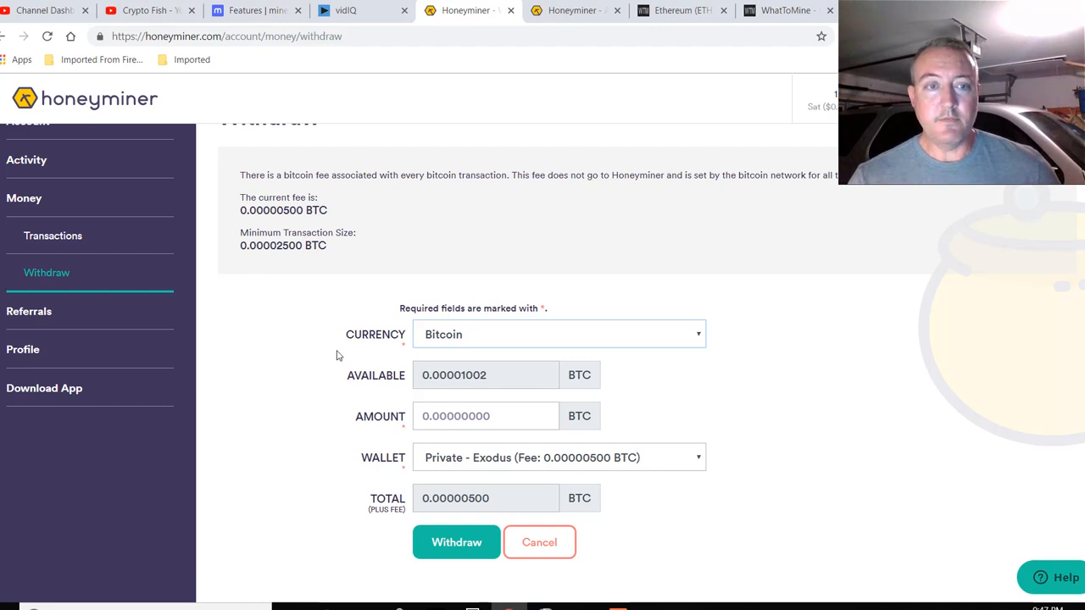
pyautogui.moveTo(286, 260)
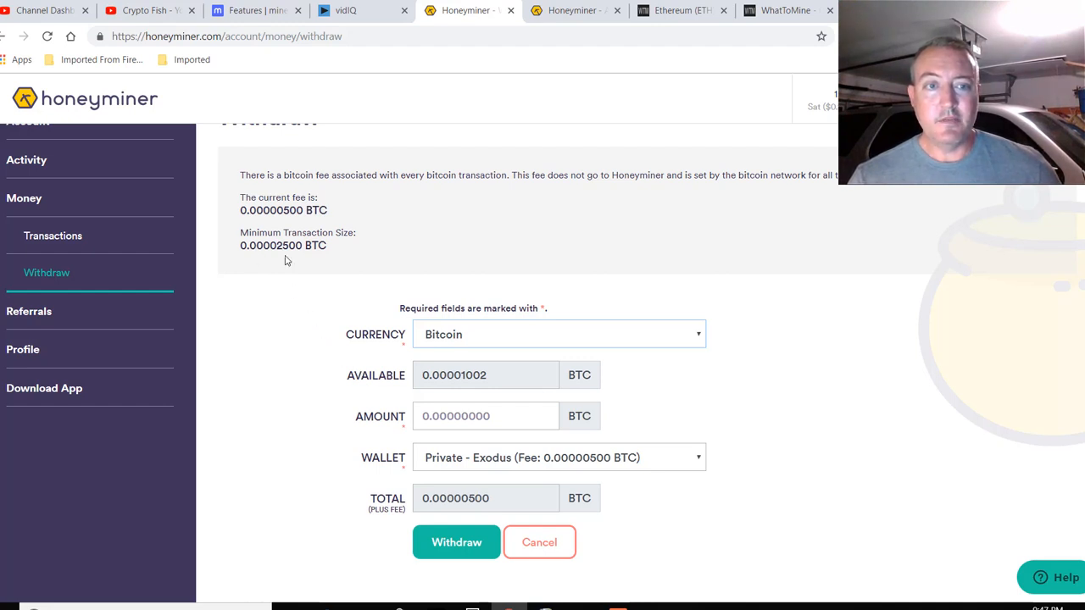
pyautogui.moveTo(296, 354)
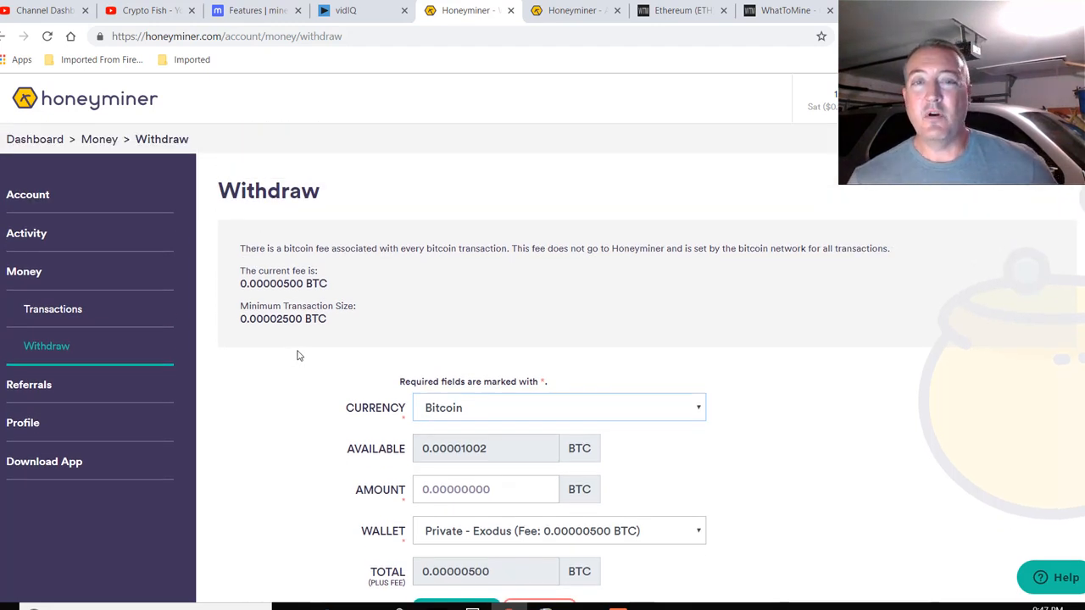
pyautogui.moveTo(322, 396)
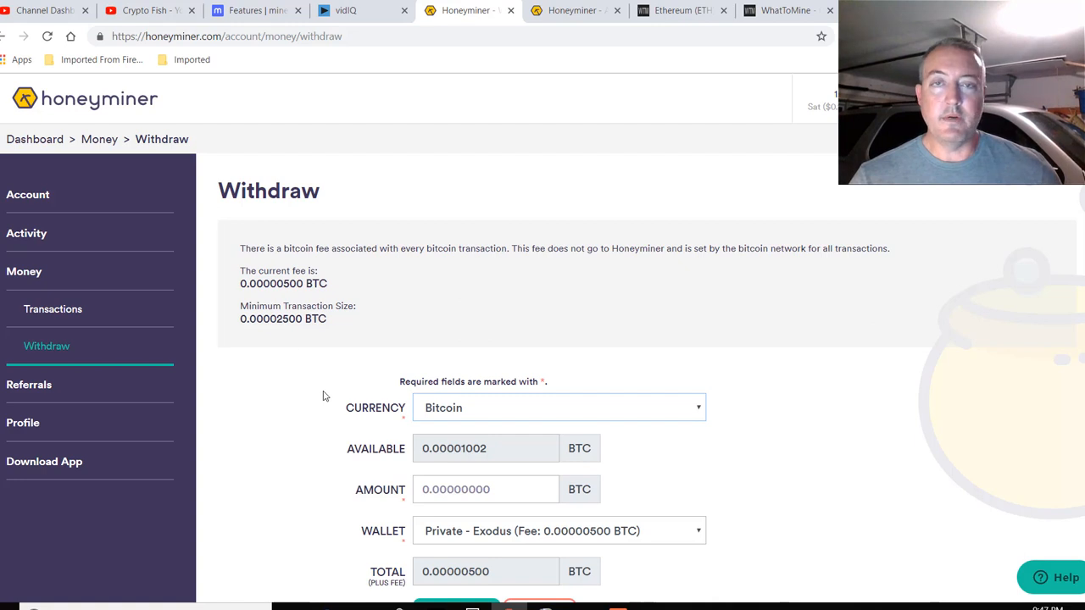
pyautogui.moveTo(324, 382)
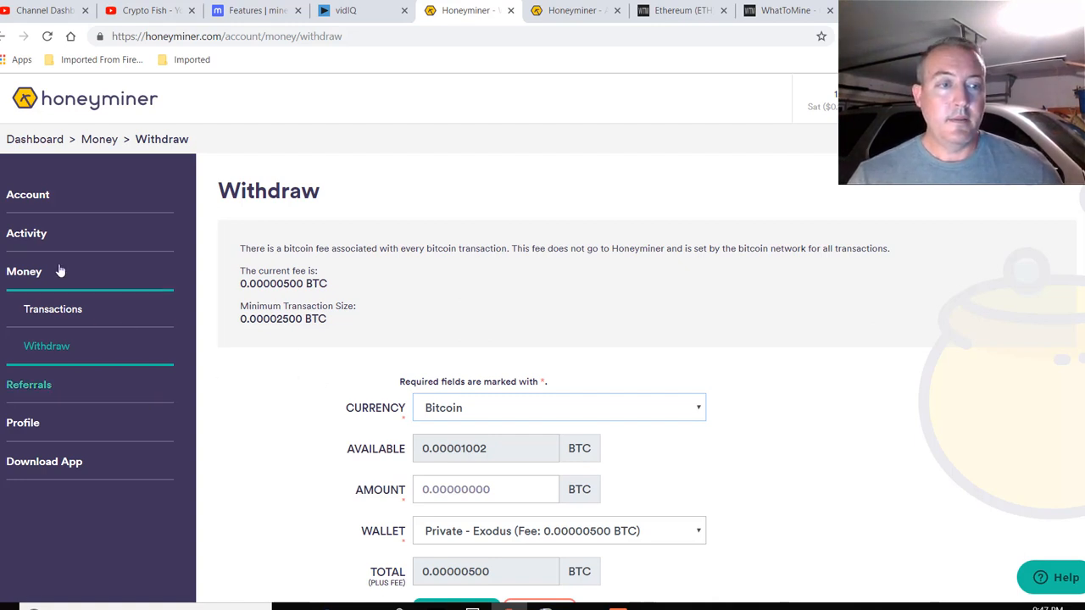
pyautogui.click(53, 308)
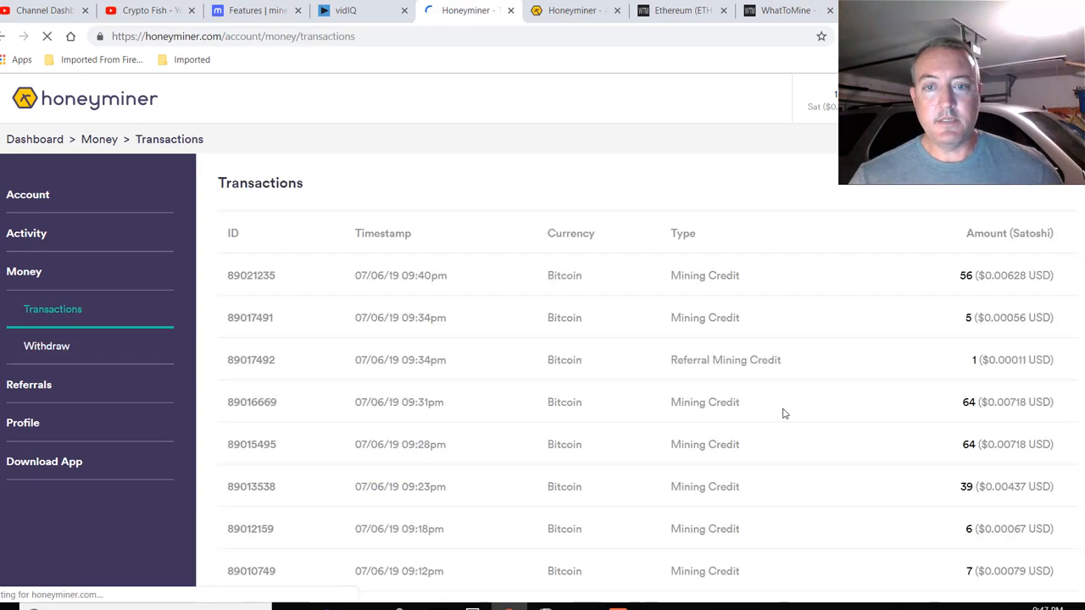
pyautogui.scroll(-3)
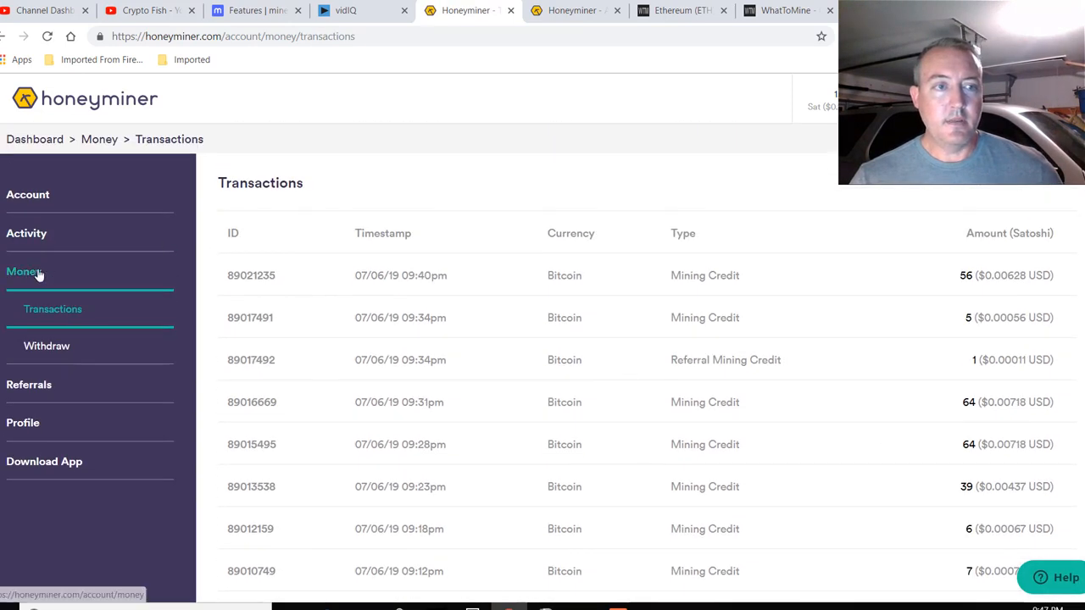
# - Review the earnings breakdown: 97,109 mining, 11,763 referral, 6,482 bonus satoshis
pyautogui.click(23, 271)
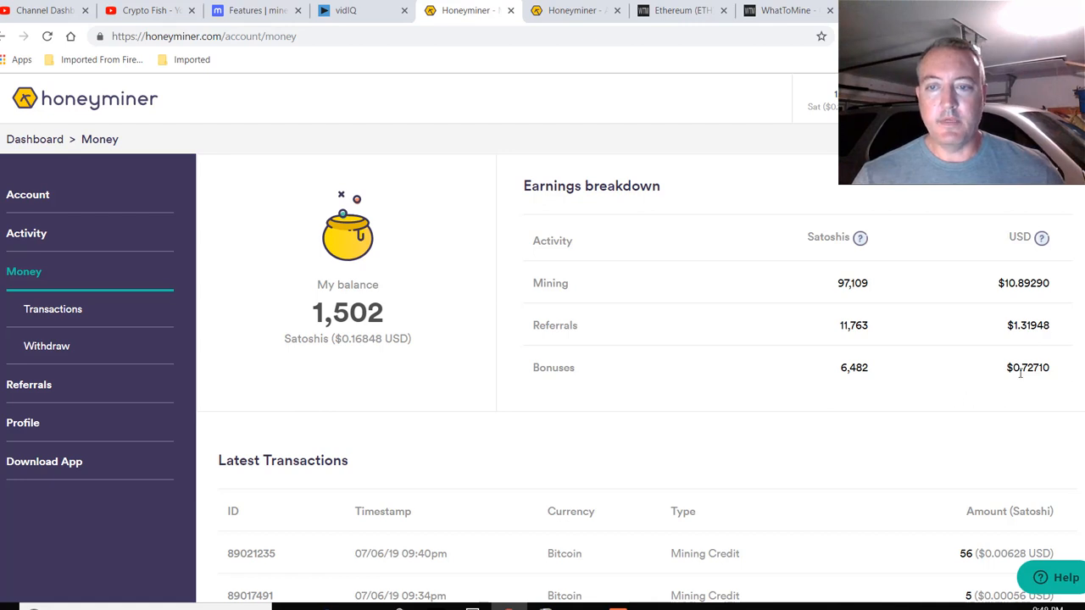
pyautogui.moveTo(839, 383)
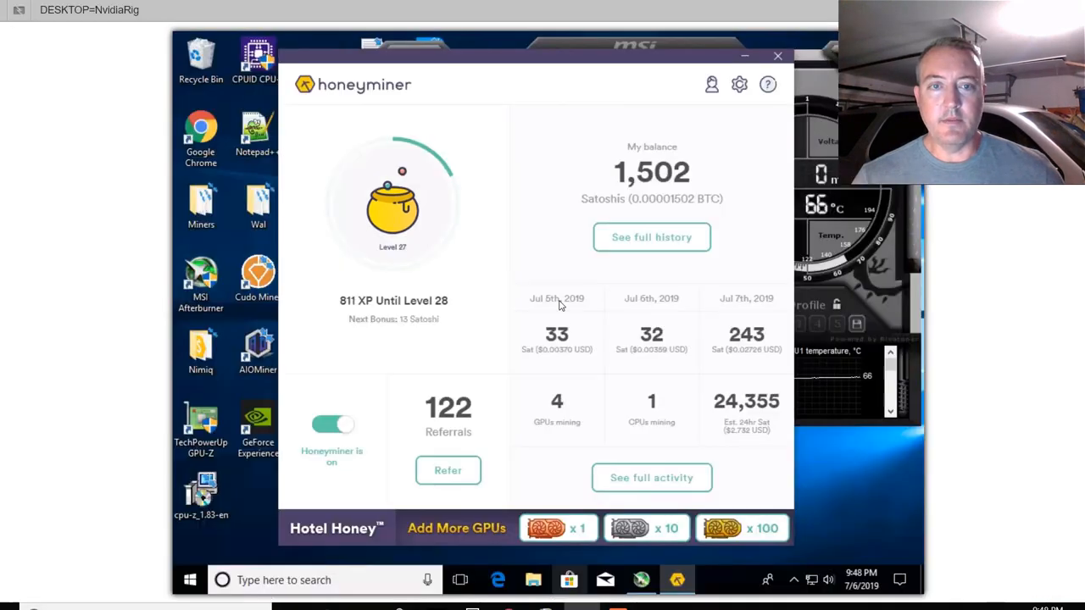
pyautogui.moveTo(426, 314)
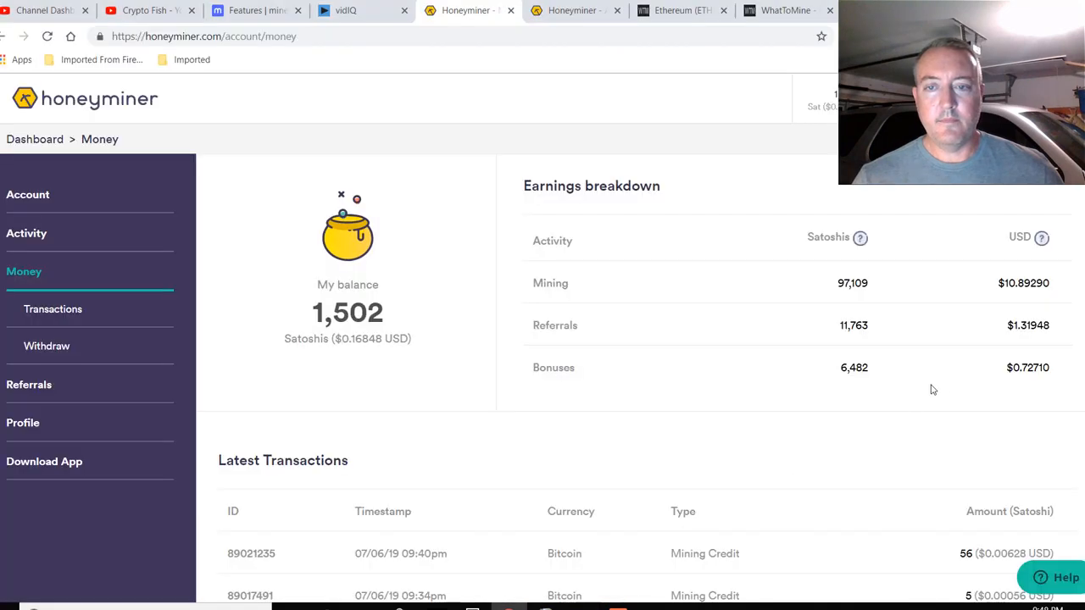
pyautogui.moveTo(528, 414)
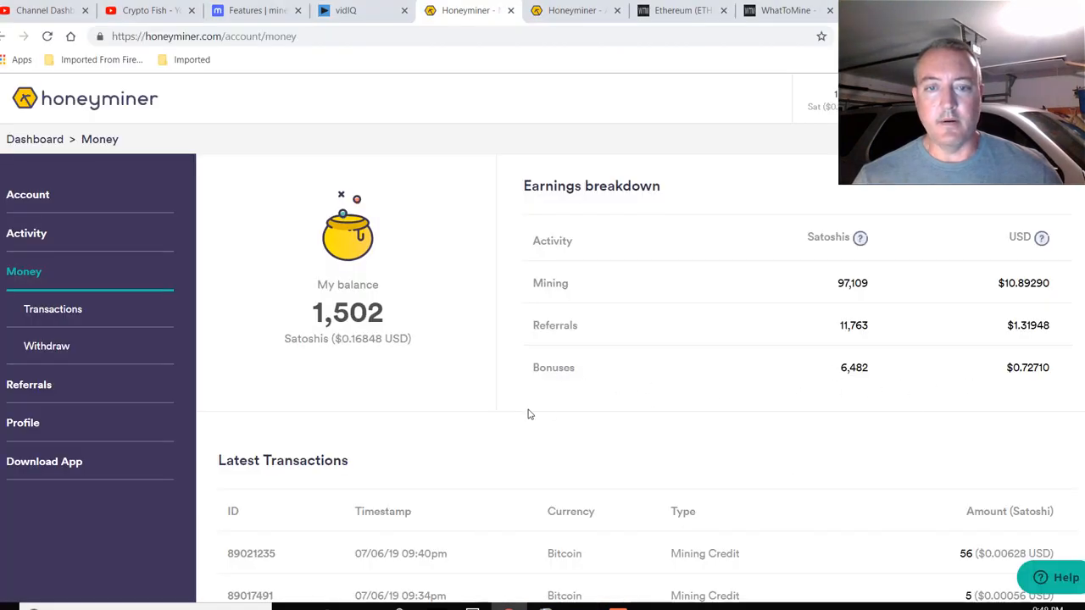
pyautogui.moveTo(532, 436)
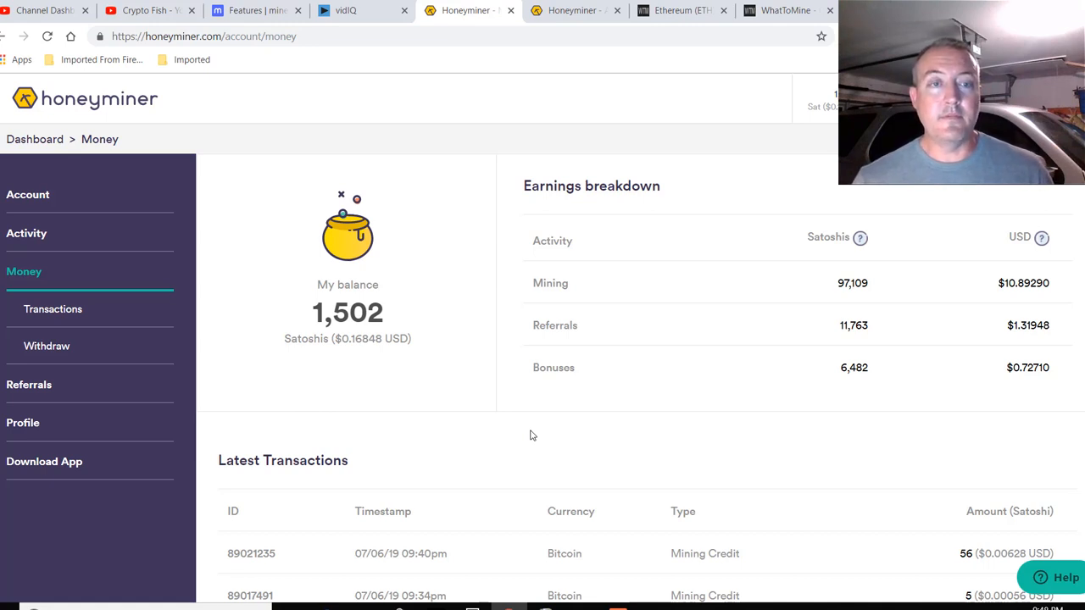
pyautogui.moveTo(544, 111)
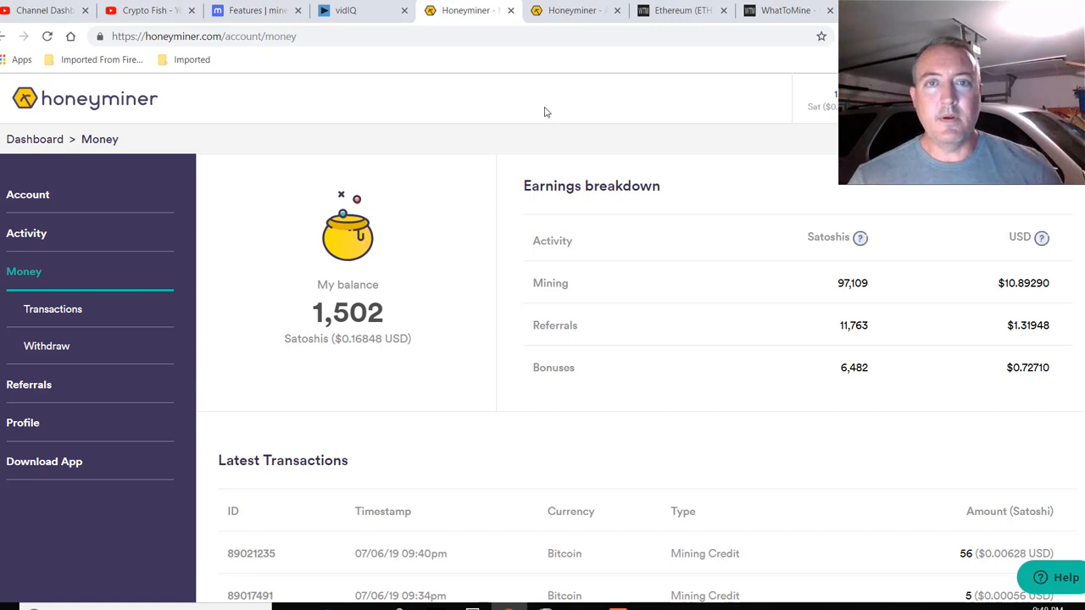
pyautogui.click(676, 580)
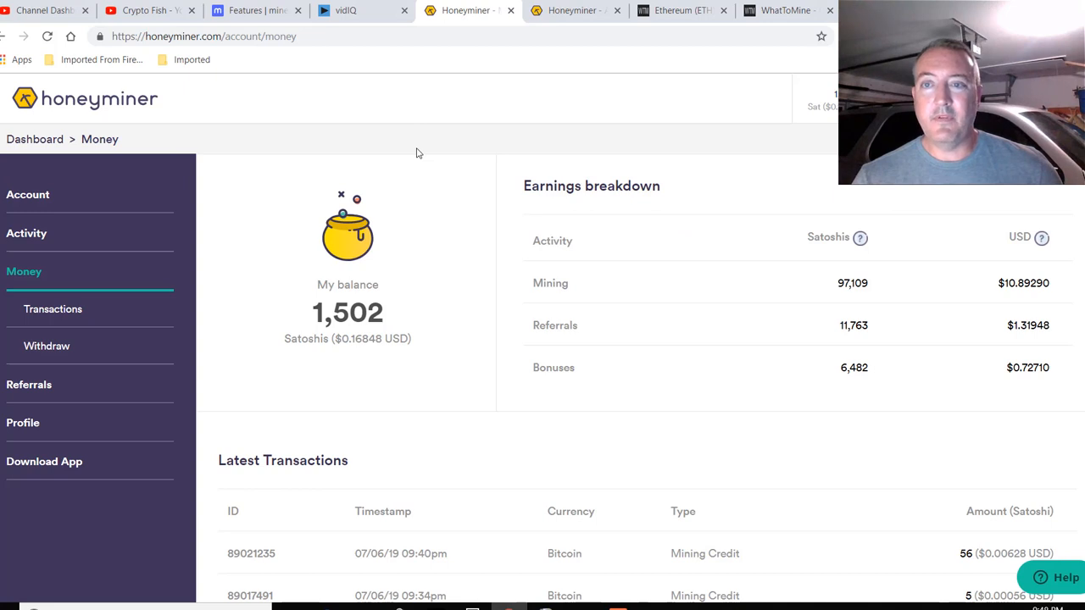
pyautogui.moveTo(422, 150)
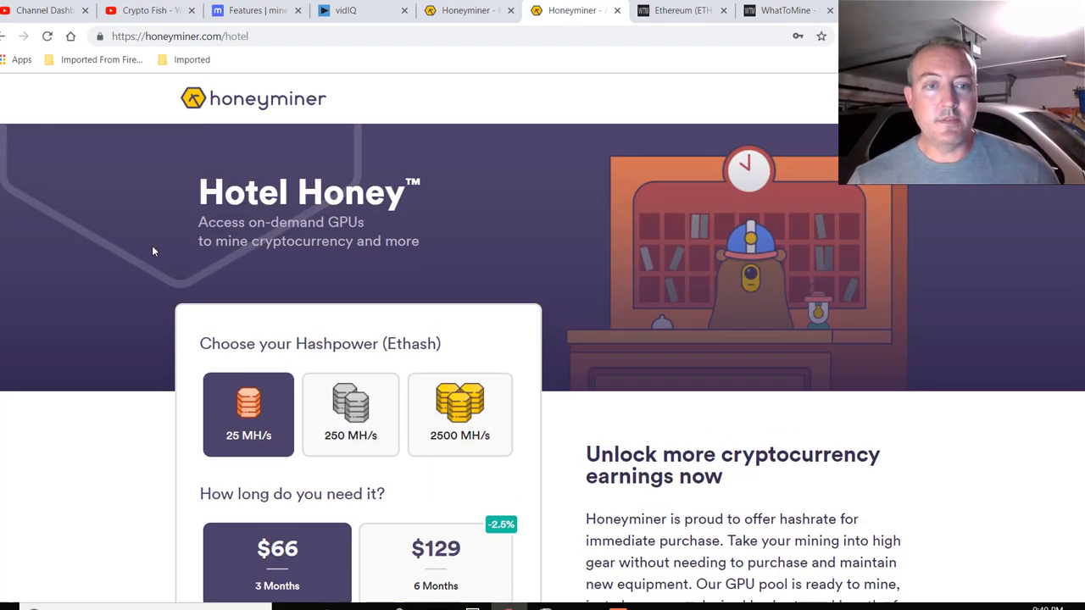
# - Review Hotel Honey's 25 MH/s, $66 for 3 months option, then check WhatToMine's Ethereum calculator
pyautogui.scroll(-3)
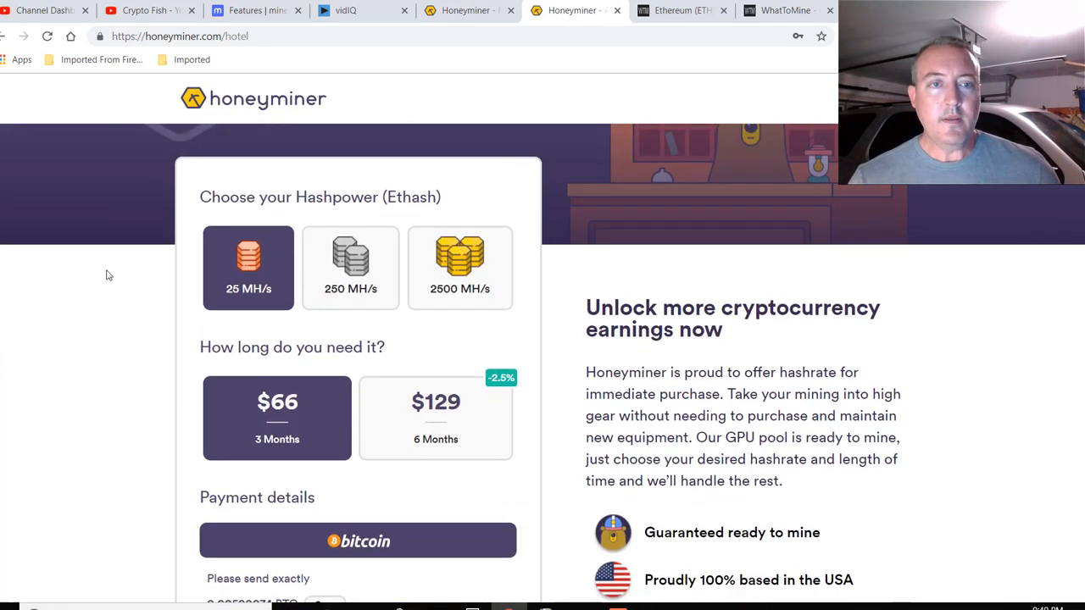
pyautogui.click(459, 267)
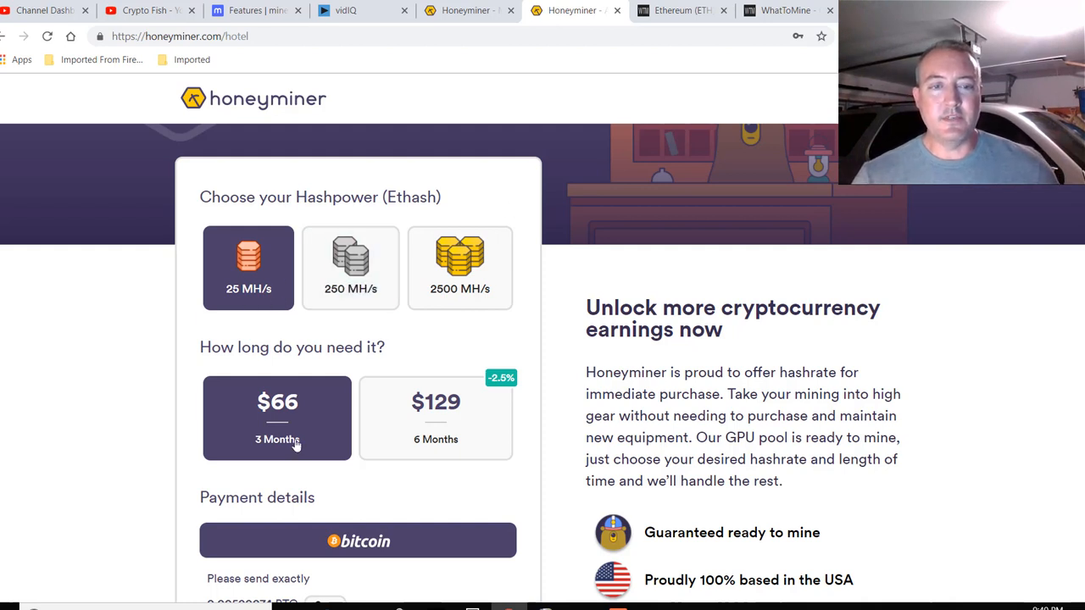
pyautogui.moveTo(324, 448)
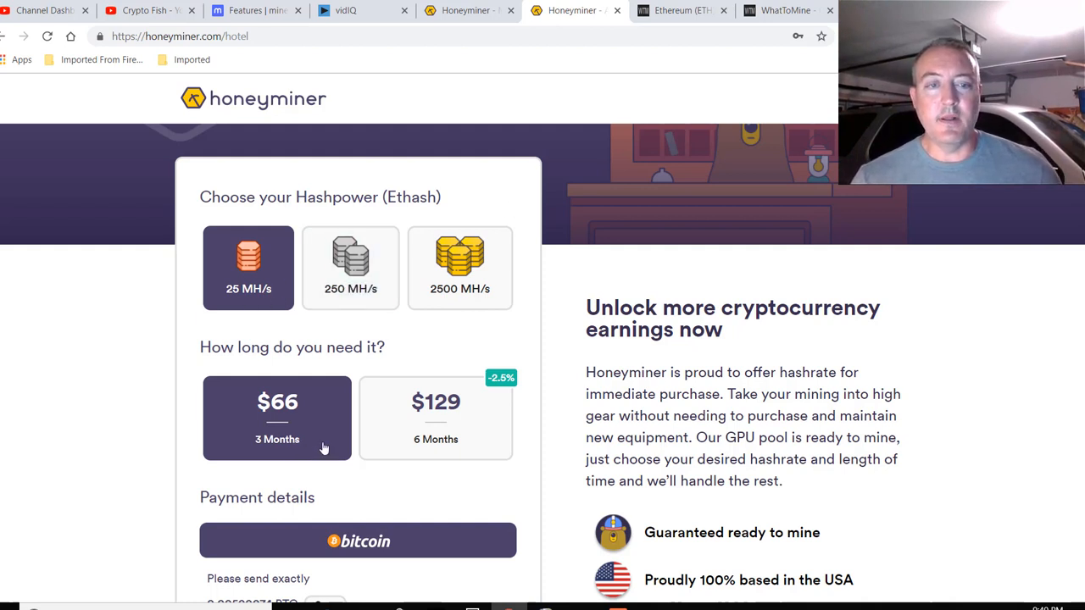
pyautogui.moveTo(477, 335)
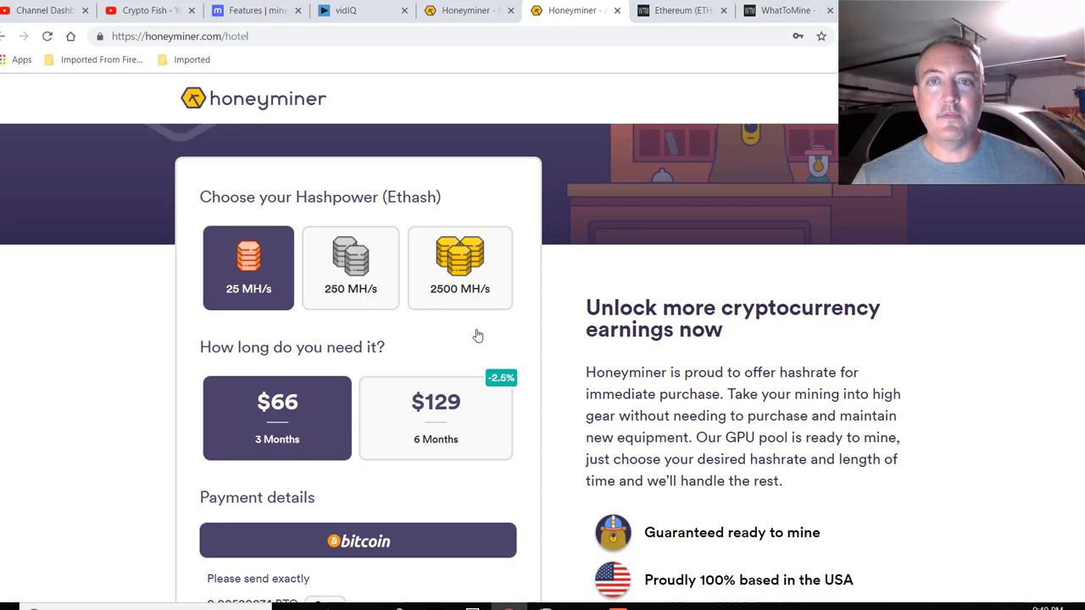
pyautogui.click(682, 10)
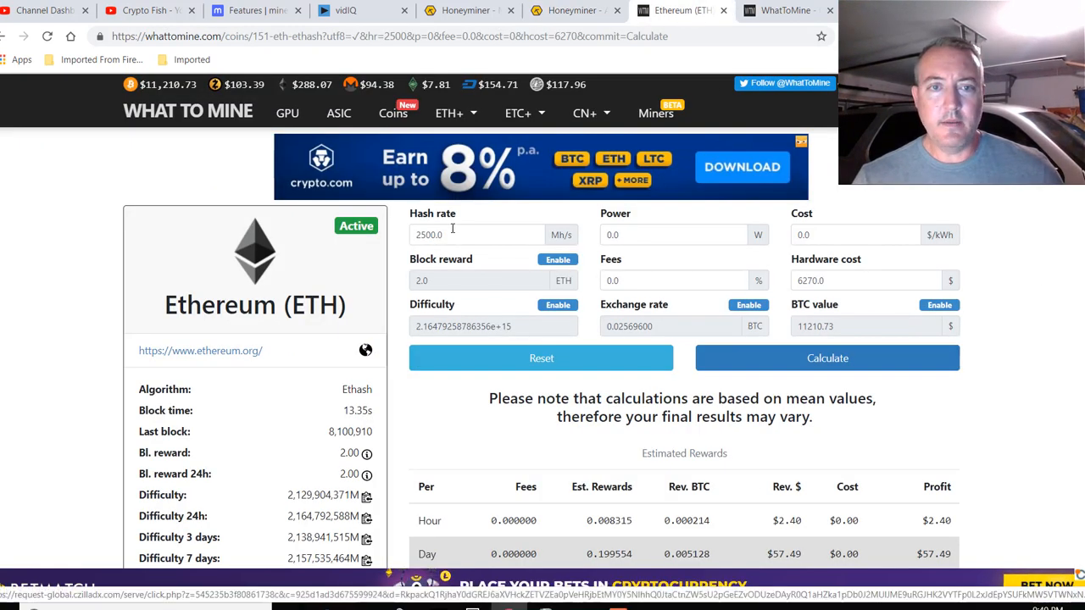
# - Recalculate WhatToMine Ethereum rewards for 25 MH/s hash rate and $66 hardware cost
pyautogui.click(477, 235)
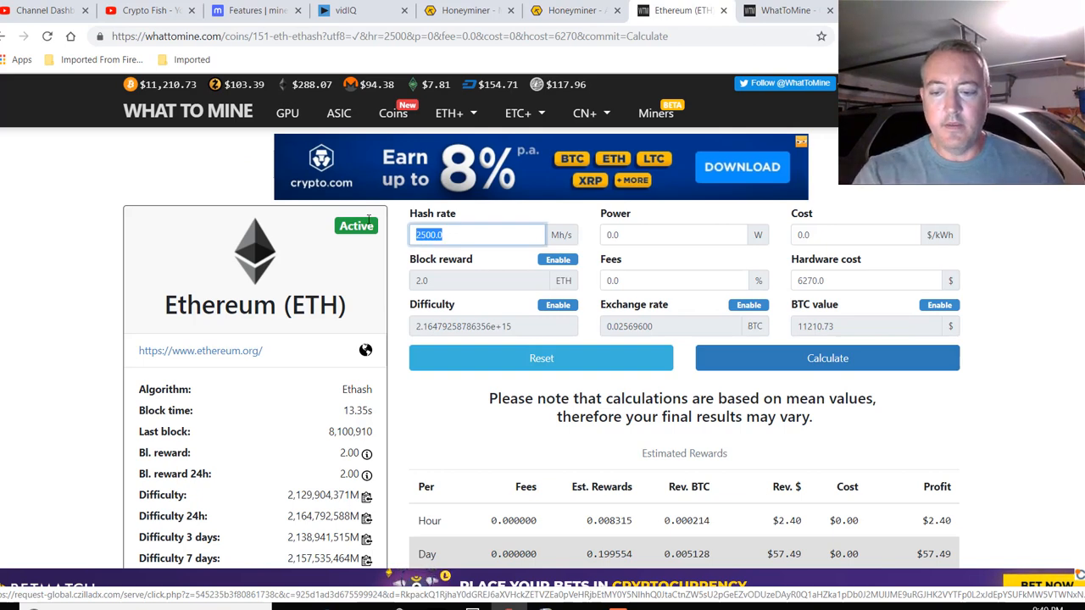
pyautogui.write('25')
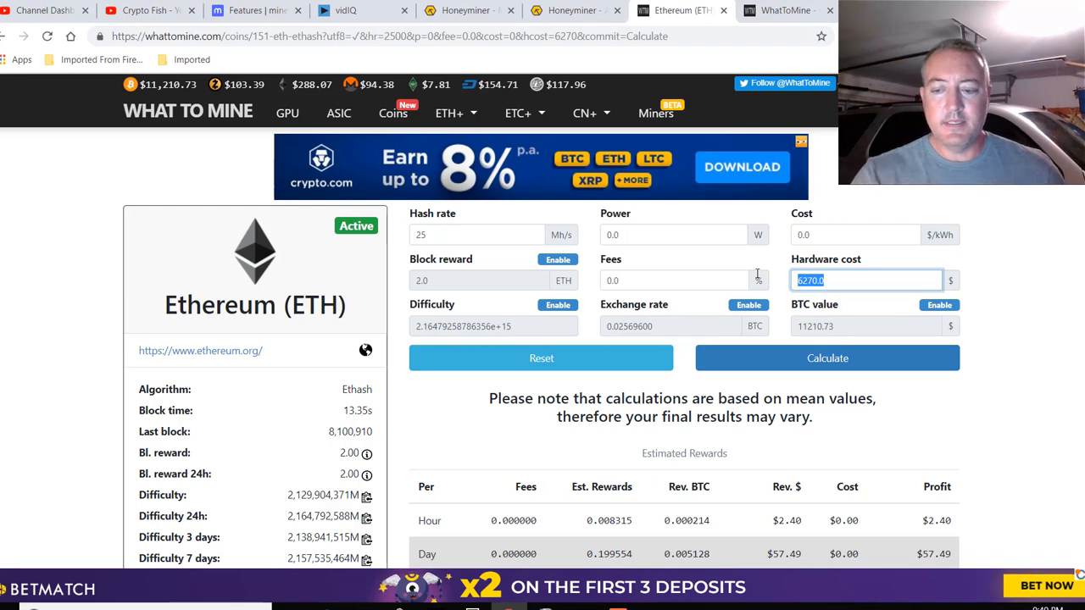
pyautogui.write('66')
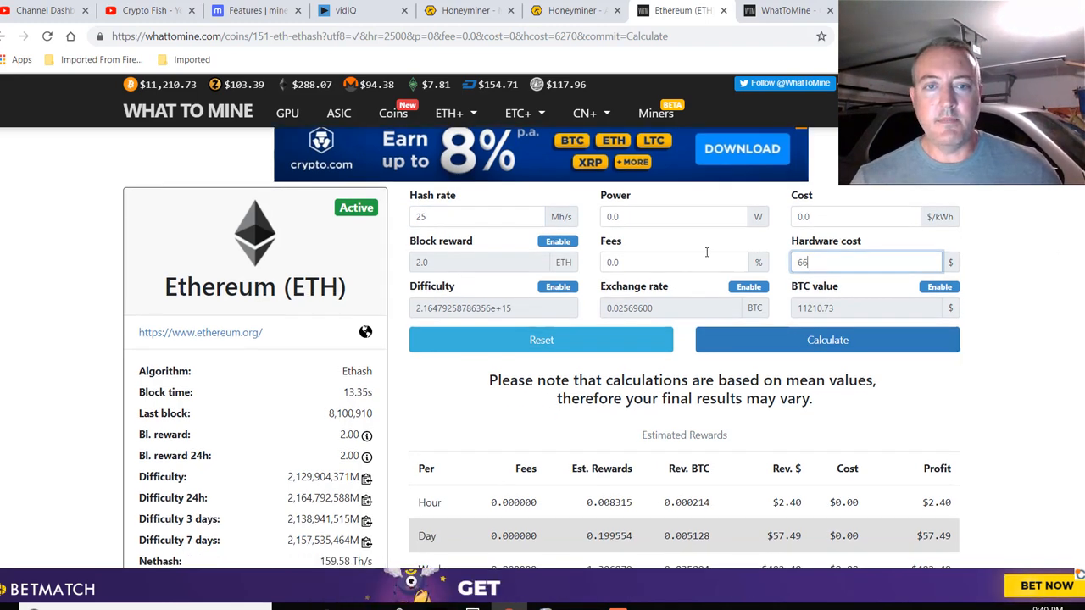
pyautogui.click(826, 340)
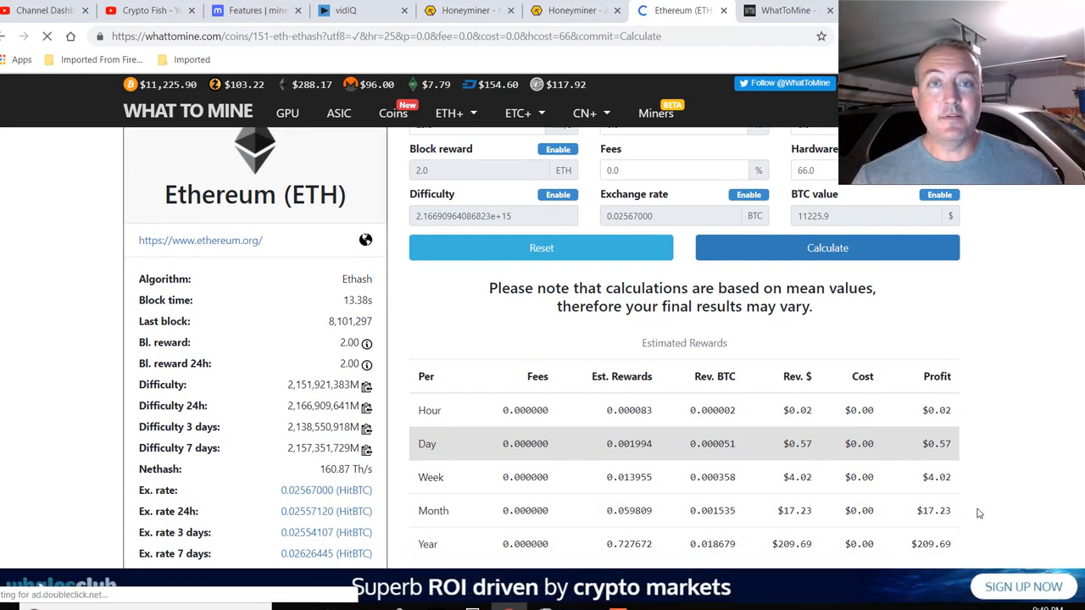
pyautogui.scroll(-3)
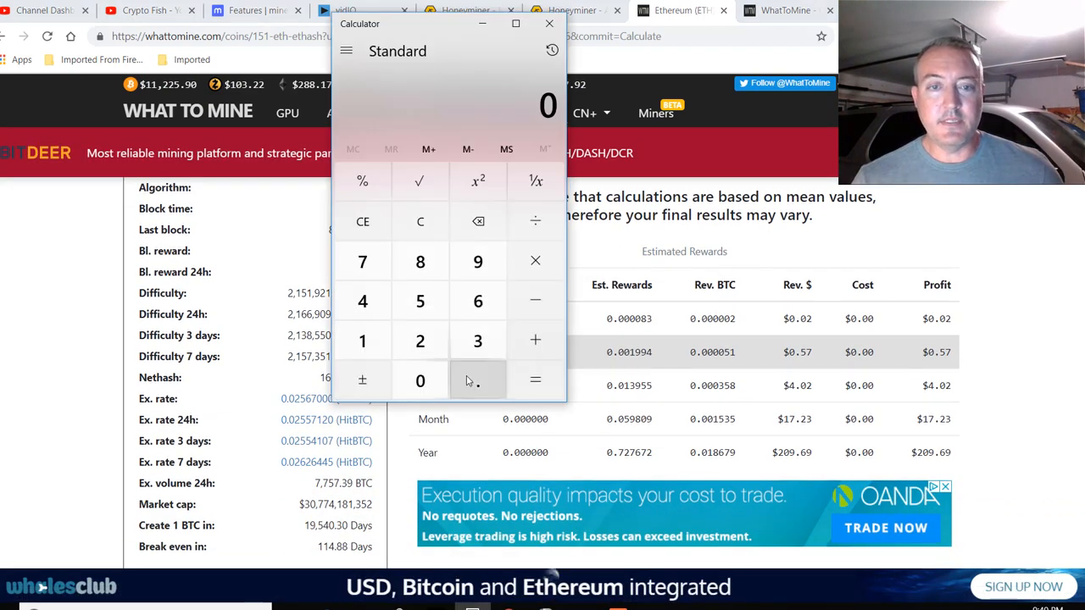
# - Multiply the $17.23 monthly profit by 3 in Calculator, giving $51.69, then close it
pyautogui.click(361, 261)
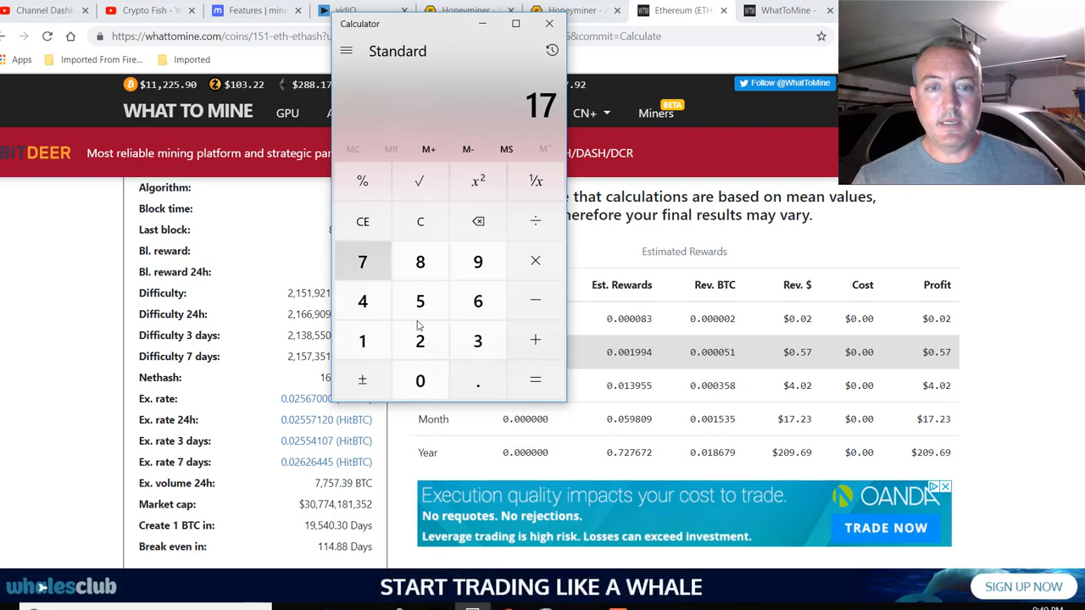
pyautogui.click(534, 260)
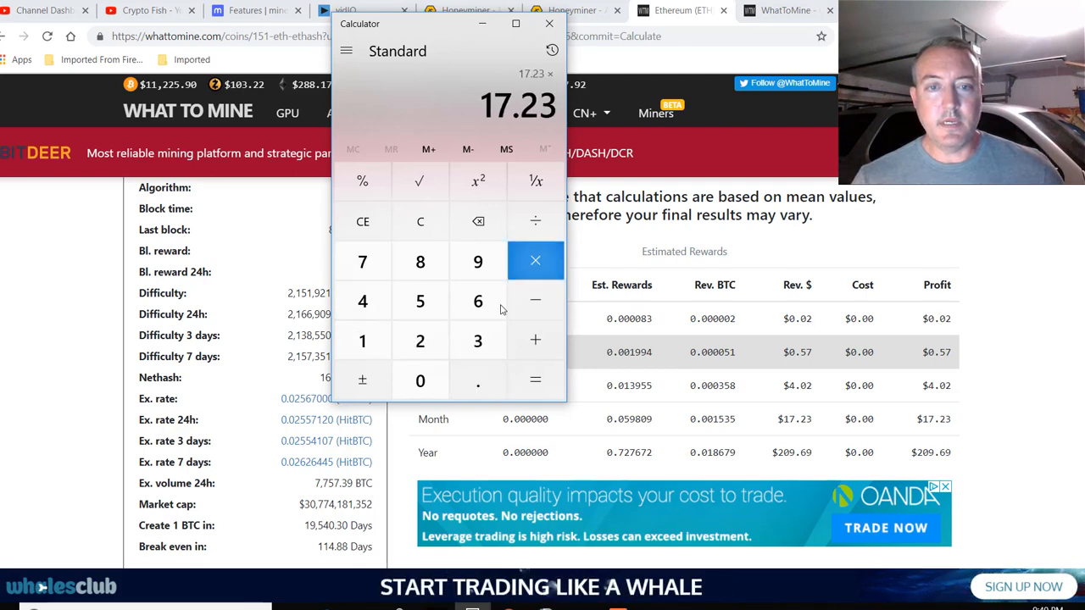
pyautogui.click(535, 379)
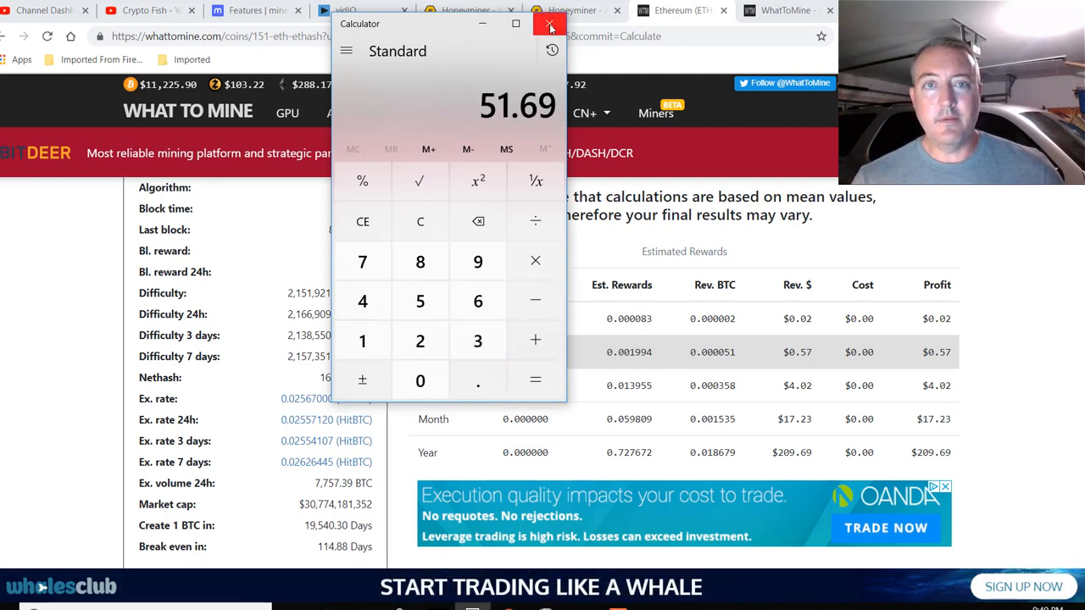
pyautogui.click(549, 24)
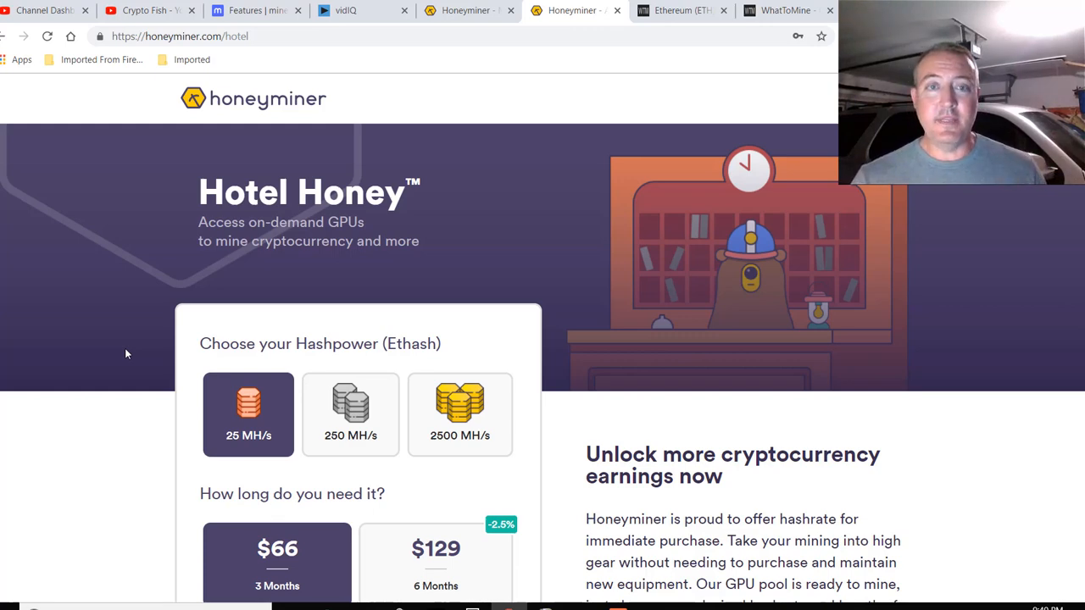
pyautogui.moveTo(171, 361)
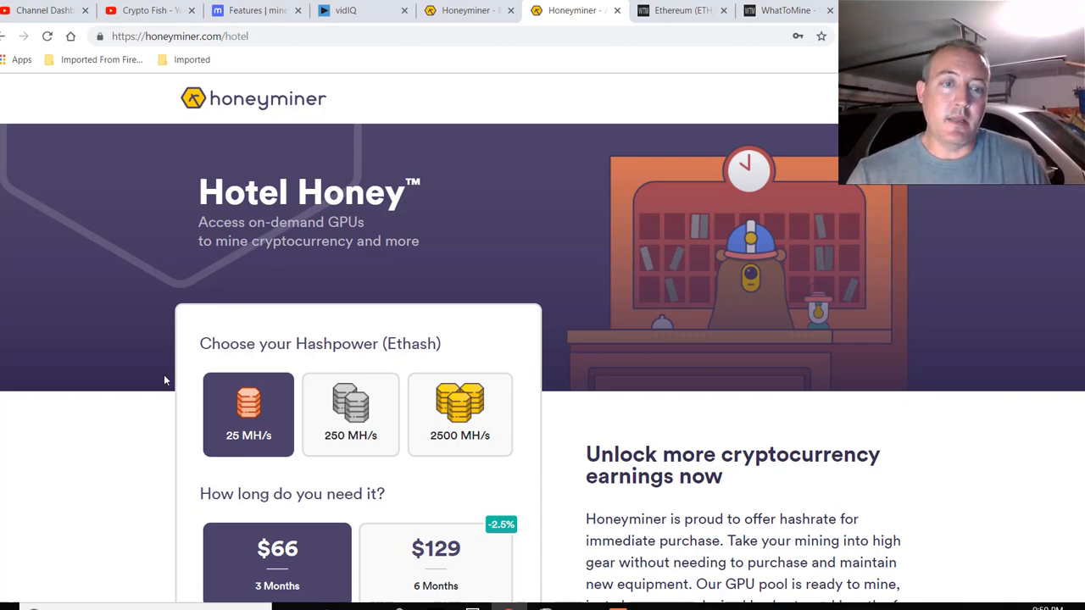
# - Select the 2500 MH/s Hotel Honey tier, priced $6,270 for 3 months and $12,210 for 6
pyautogui.scroll(-3)
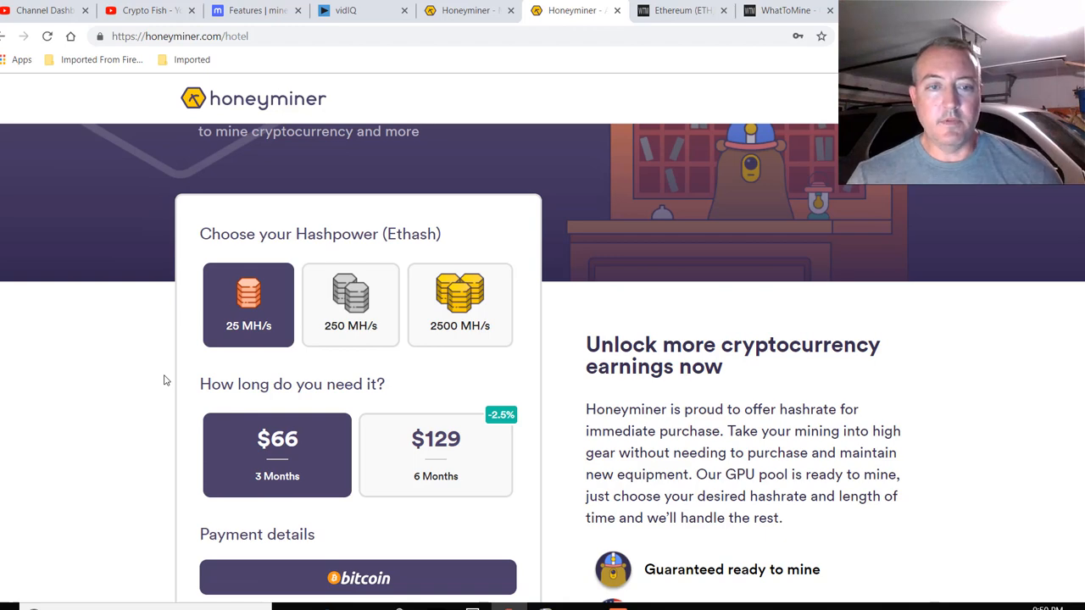
pyautogui.moveTo(291, 482)
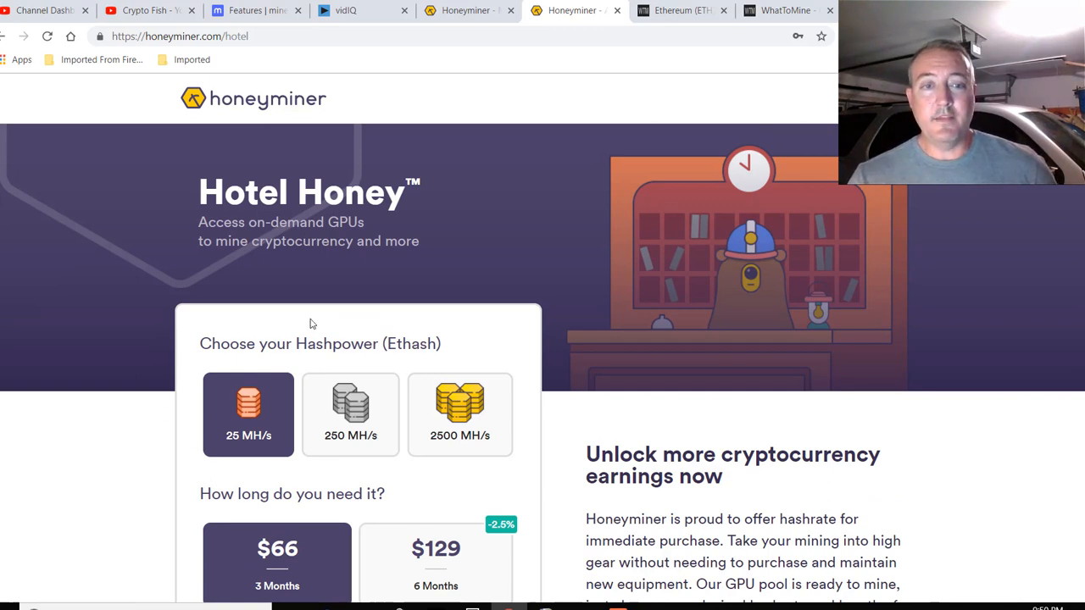
pyautogui.scroll(-3)
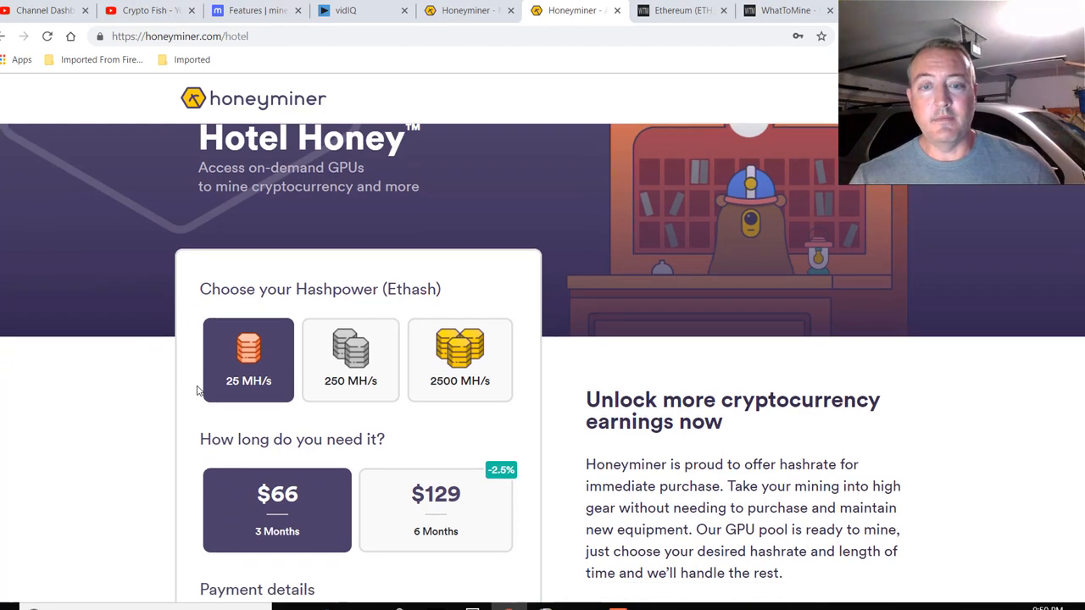
pyautogui.scroll(-3)
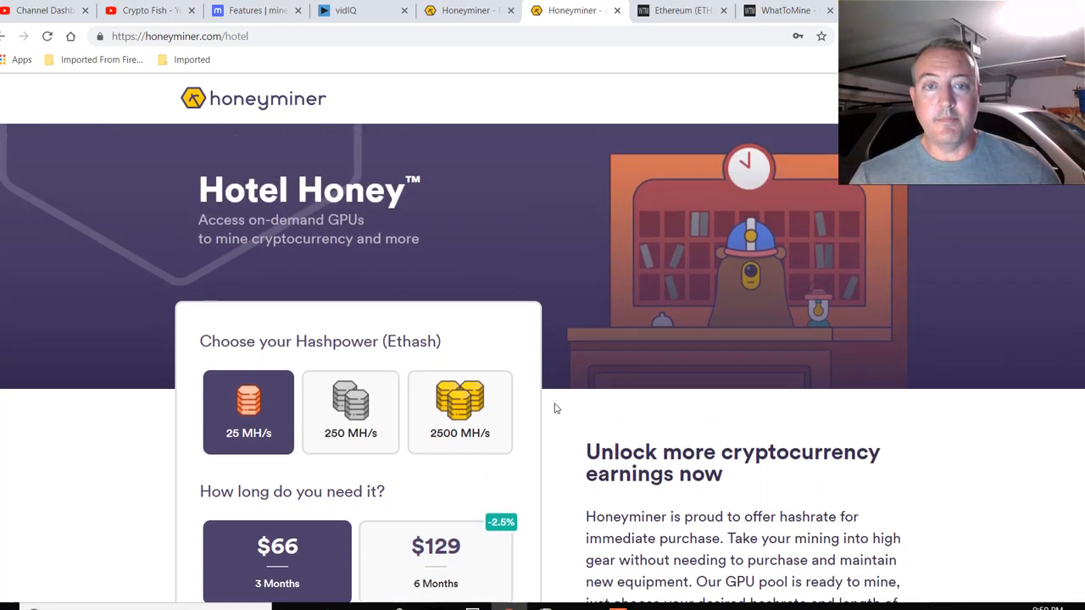
pyautogui.scroll(-3)
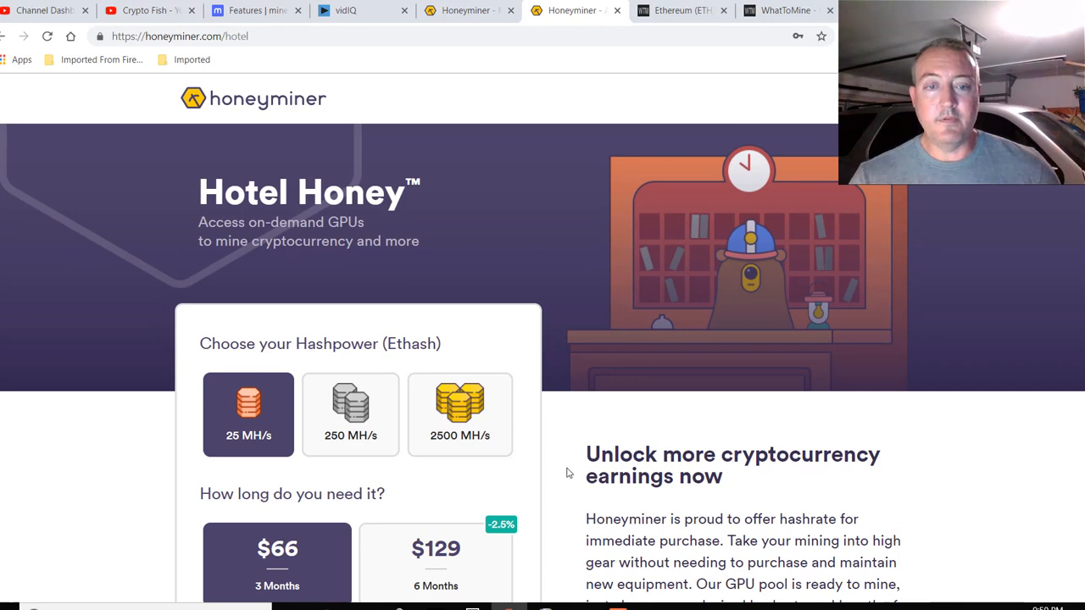
pyautogui.moveTo(544, 461)
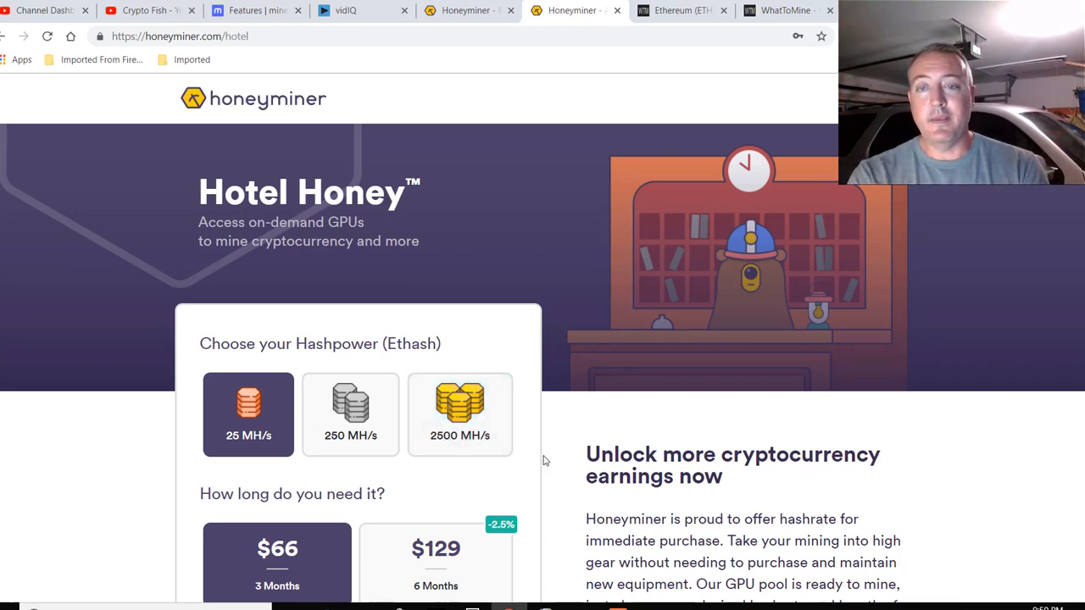
pyautogui.click(459, 414)
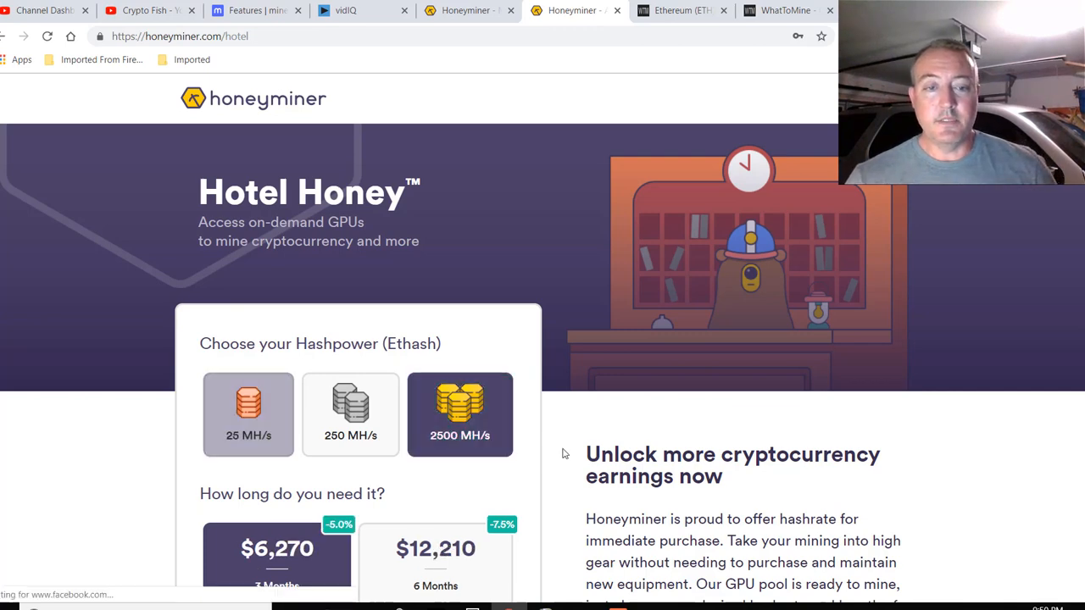
pyautogui.scroll(-3)
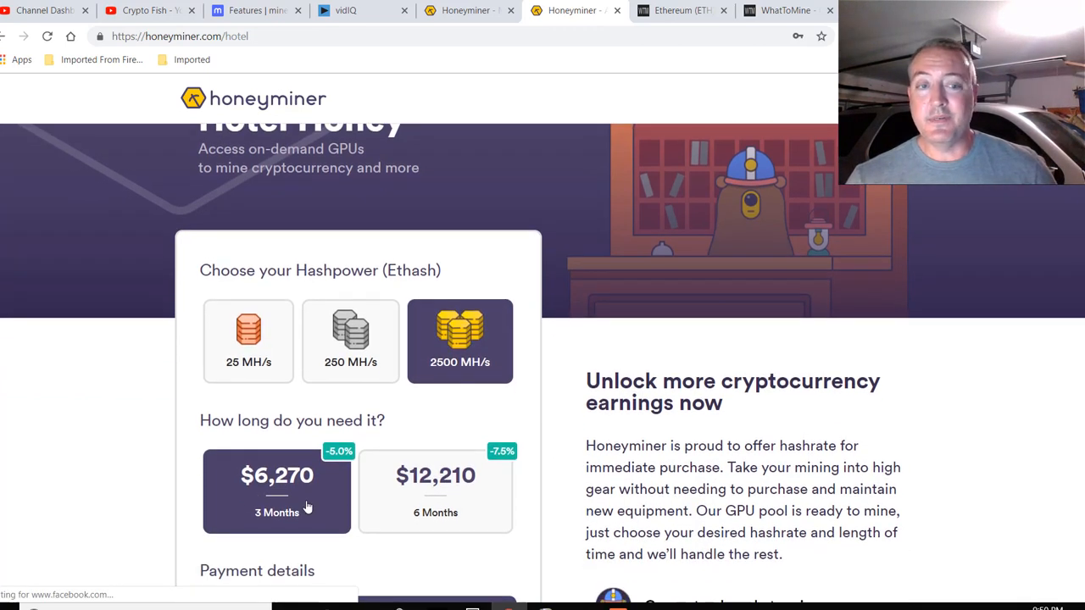
pyautogui.moveTo(155, 388)
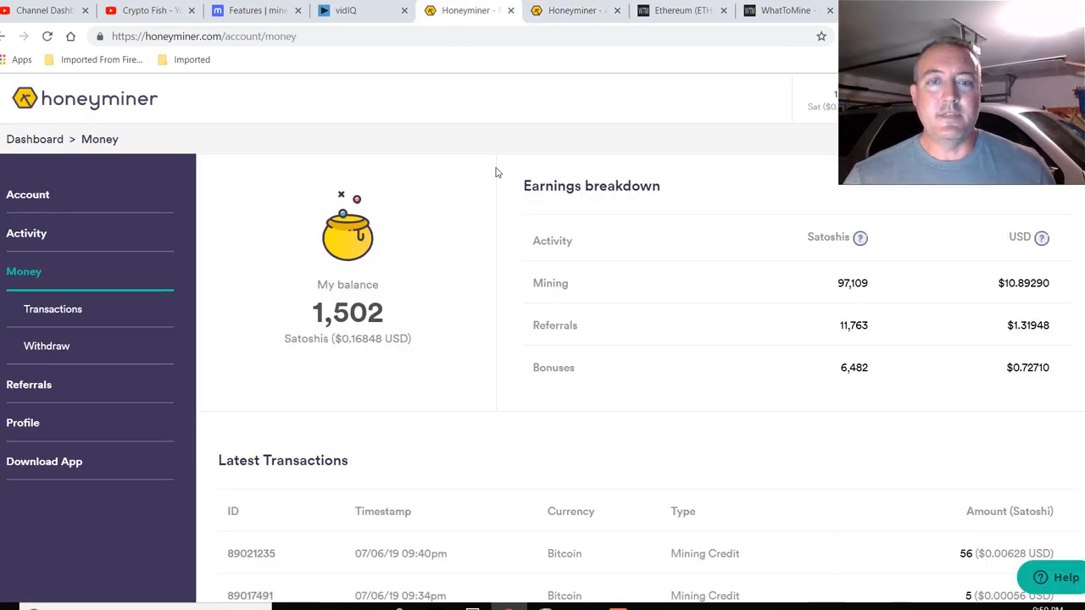
pyautogui.moveTo(474, 284)
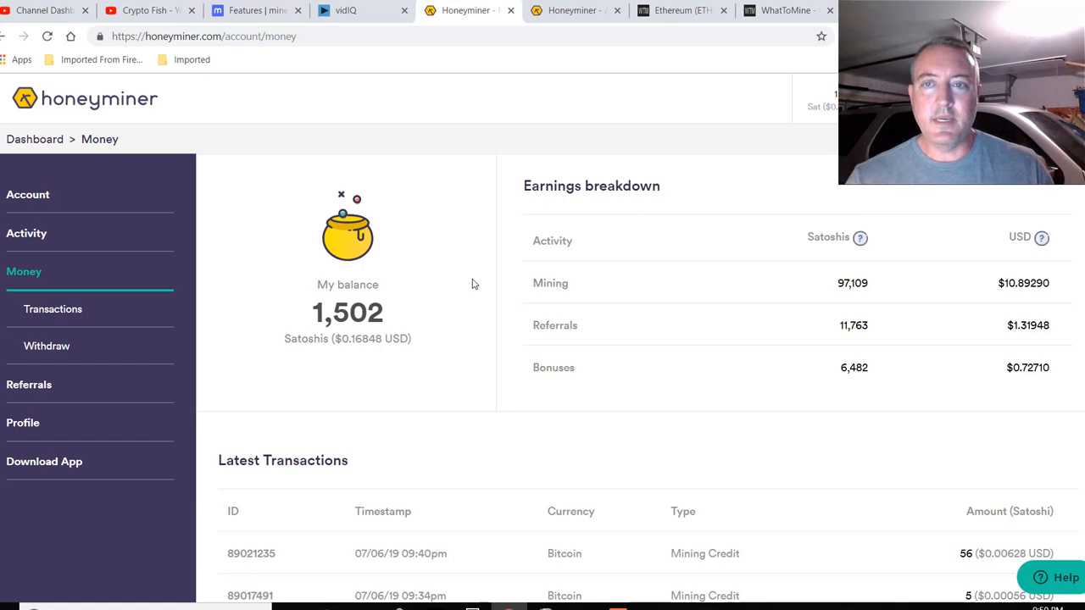
pyautogui.moveTo(330, 156)
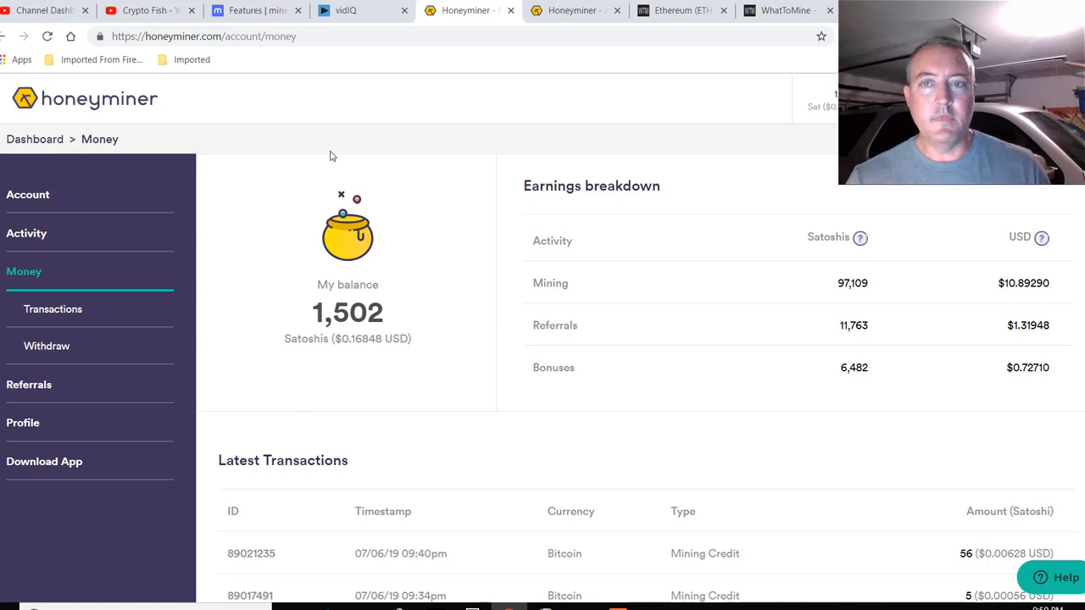
pyautogui.moveTo(594, 165)
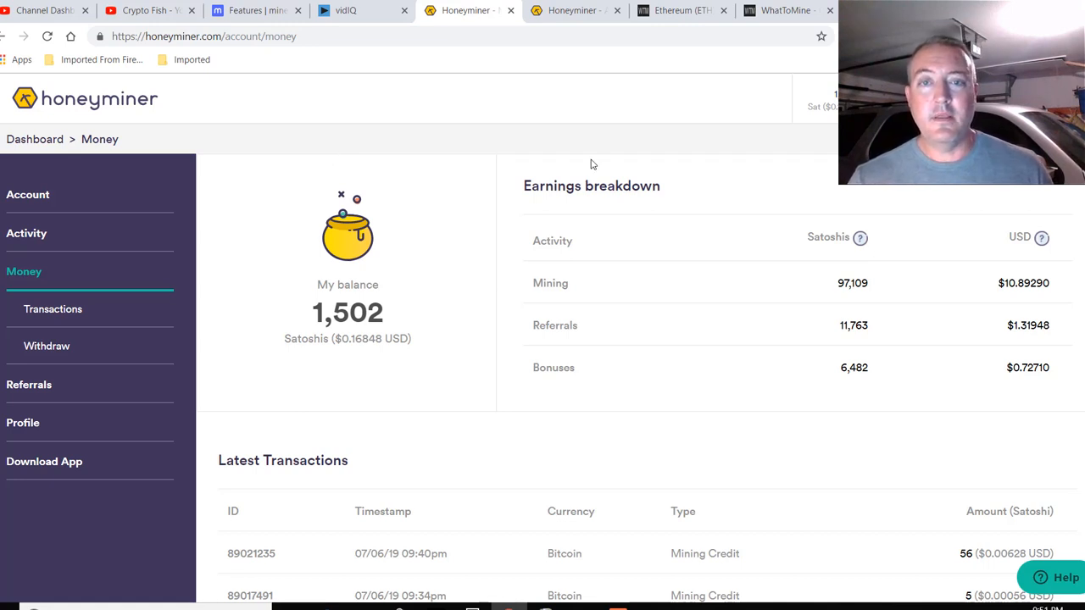
pyautogui.moveTo(651, 153)
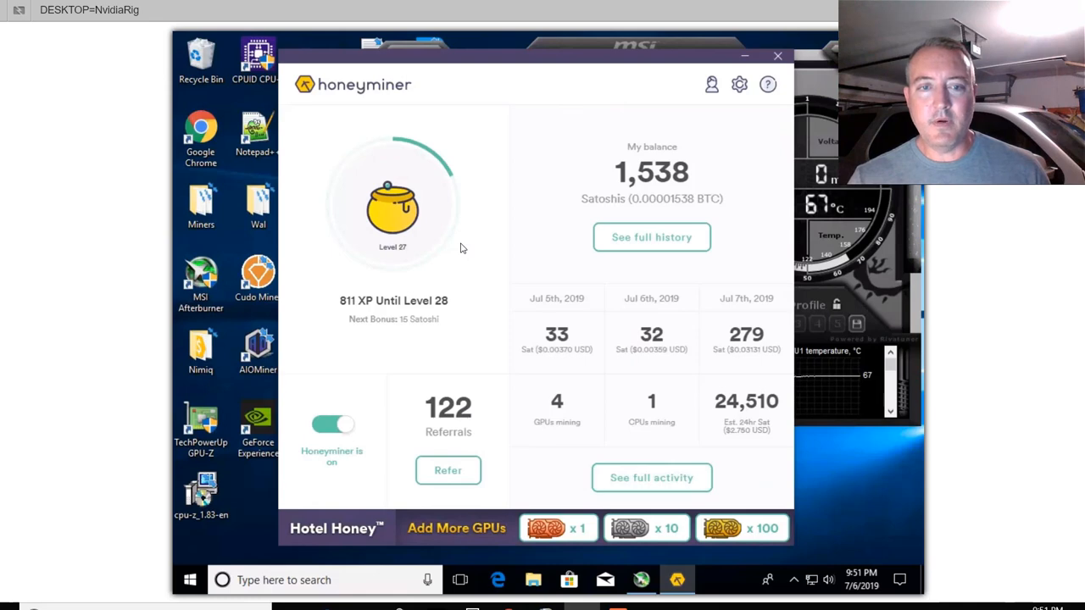
pyautogui.moveTo(352, 296)
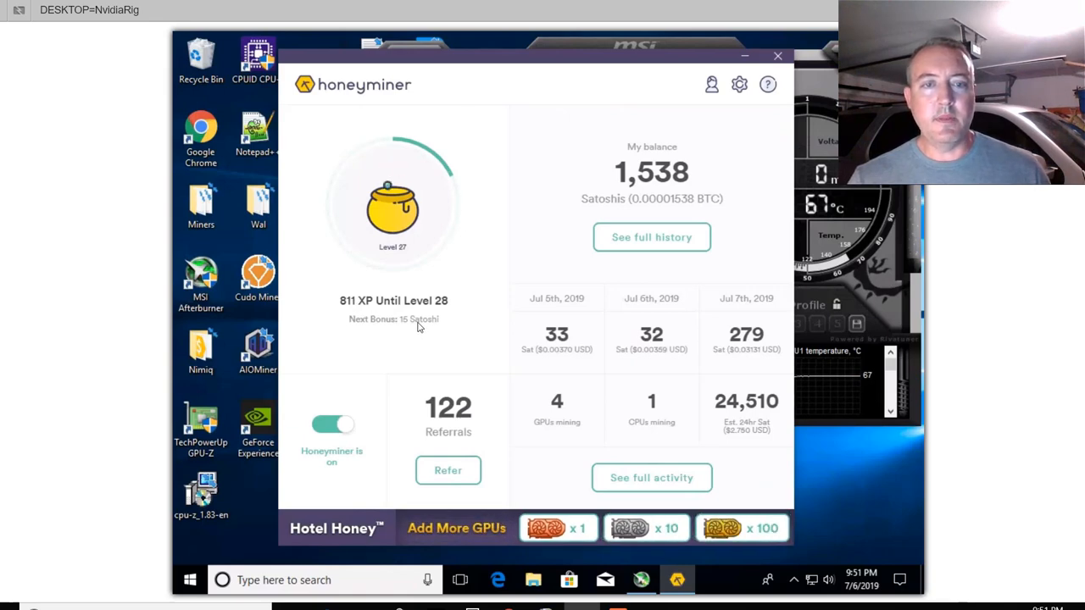
pyautogui.moveTo(504, 142)
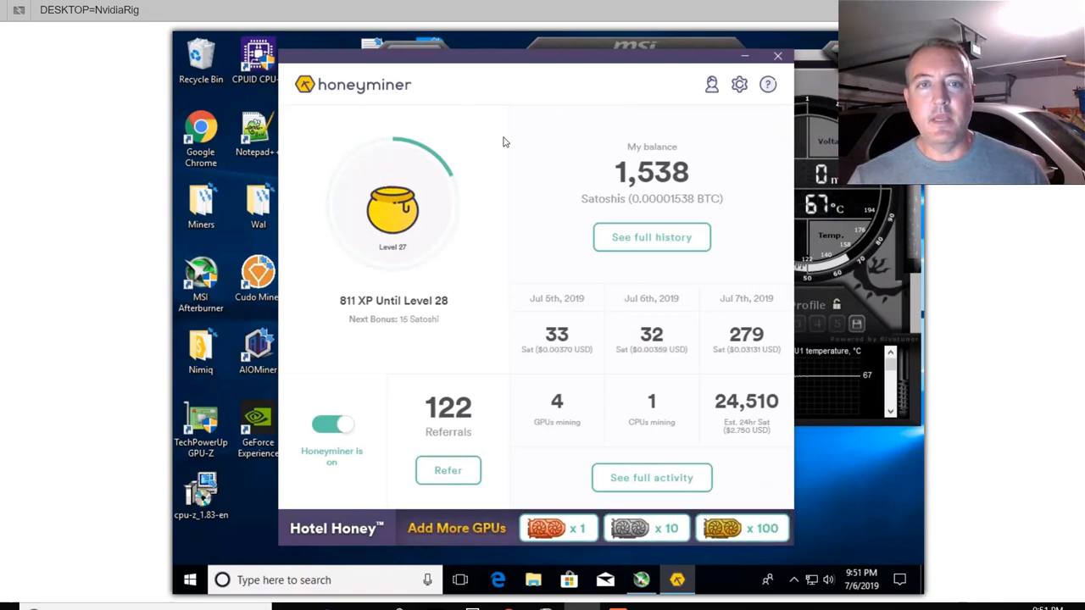